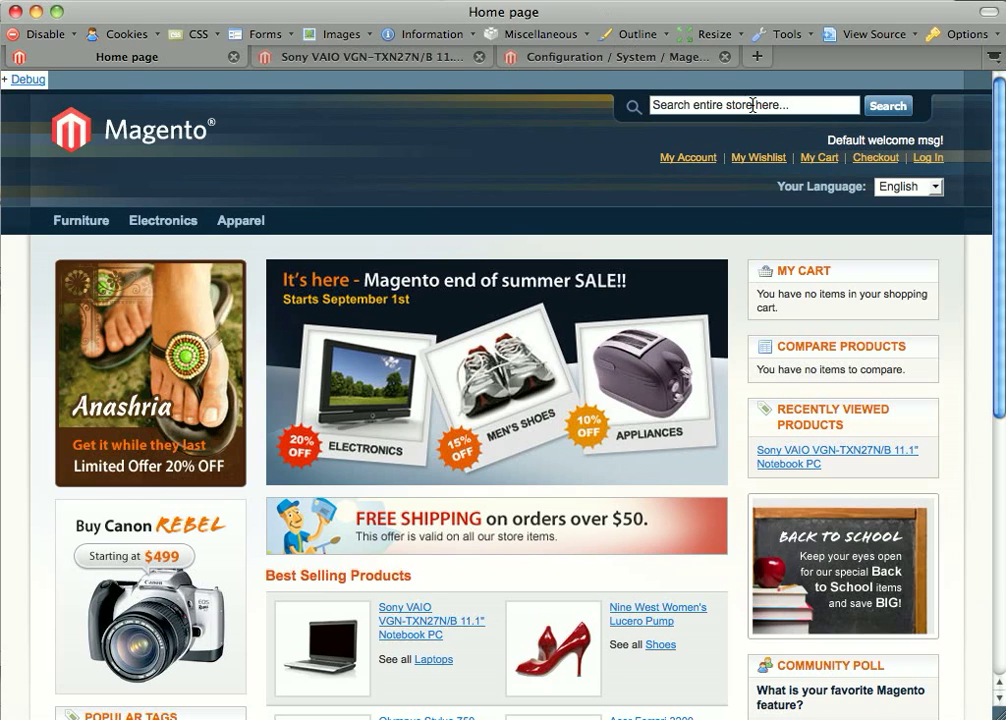
mouse_move(813, 139)
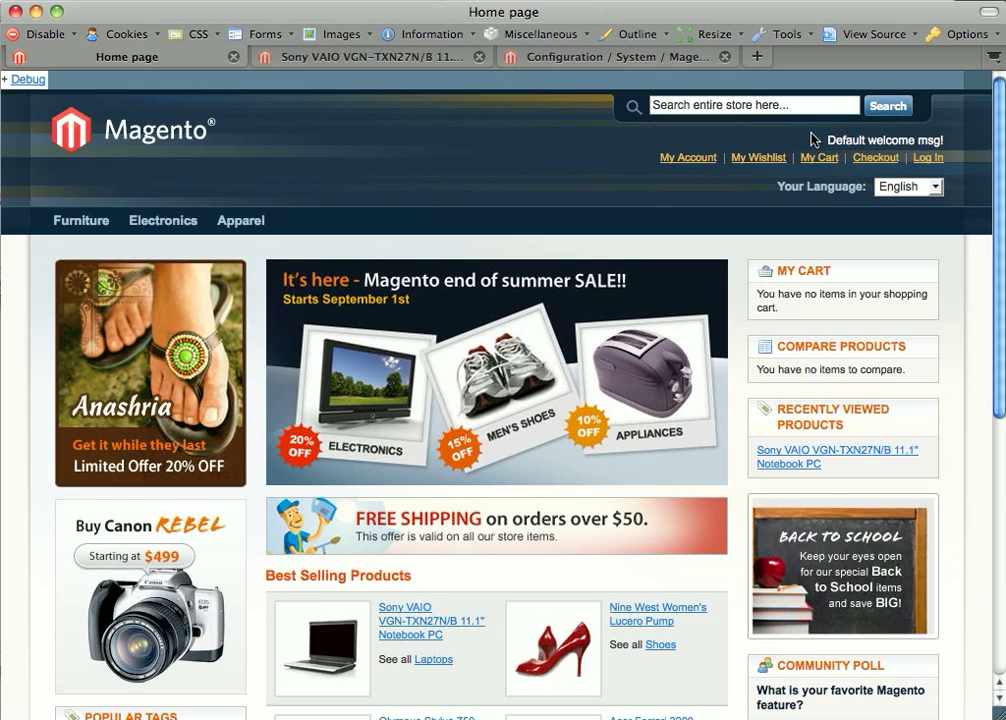
mouse_move(810, 143)
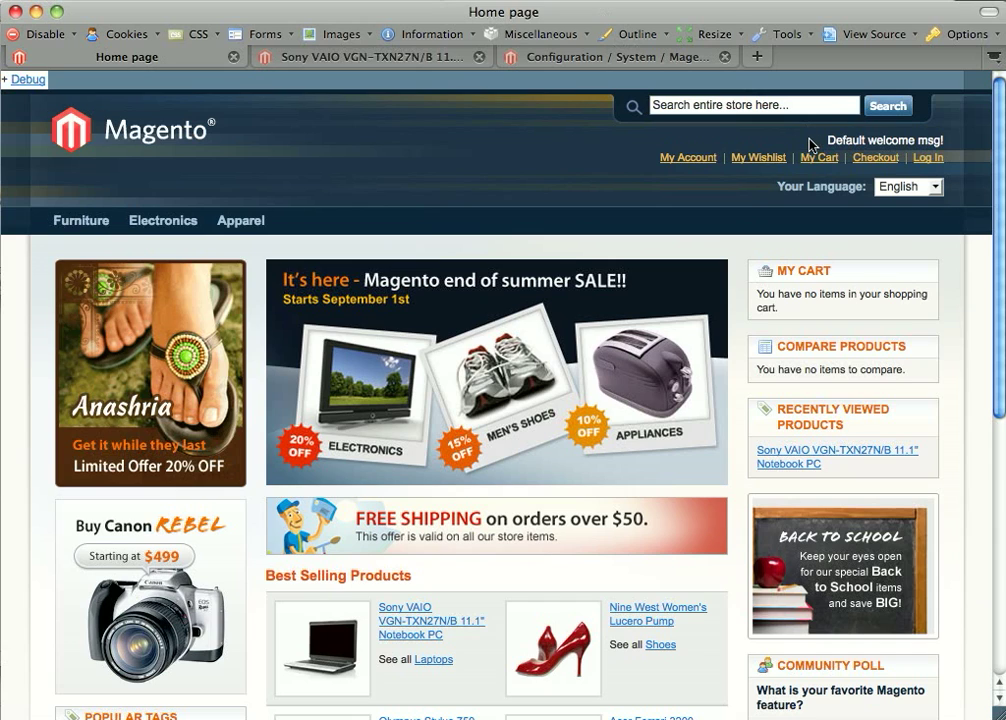
mouse_move(822, 150)
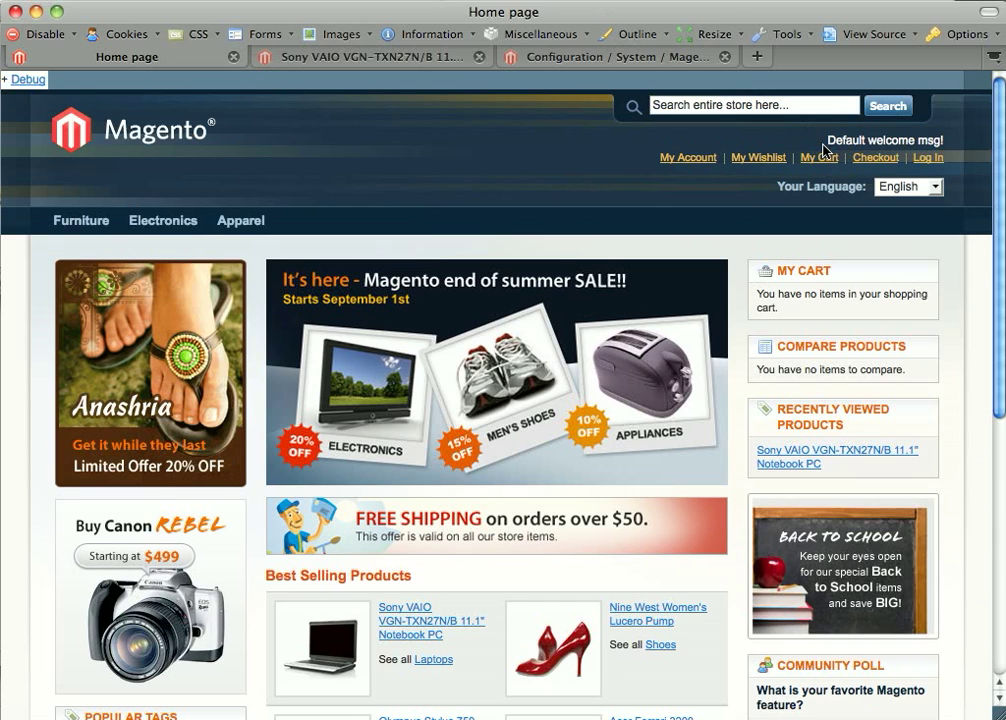
mouse_move(404, 147)
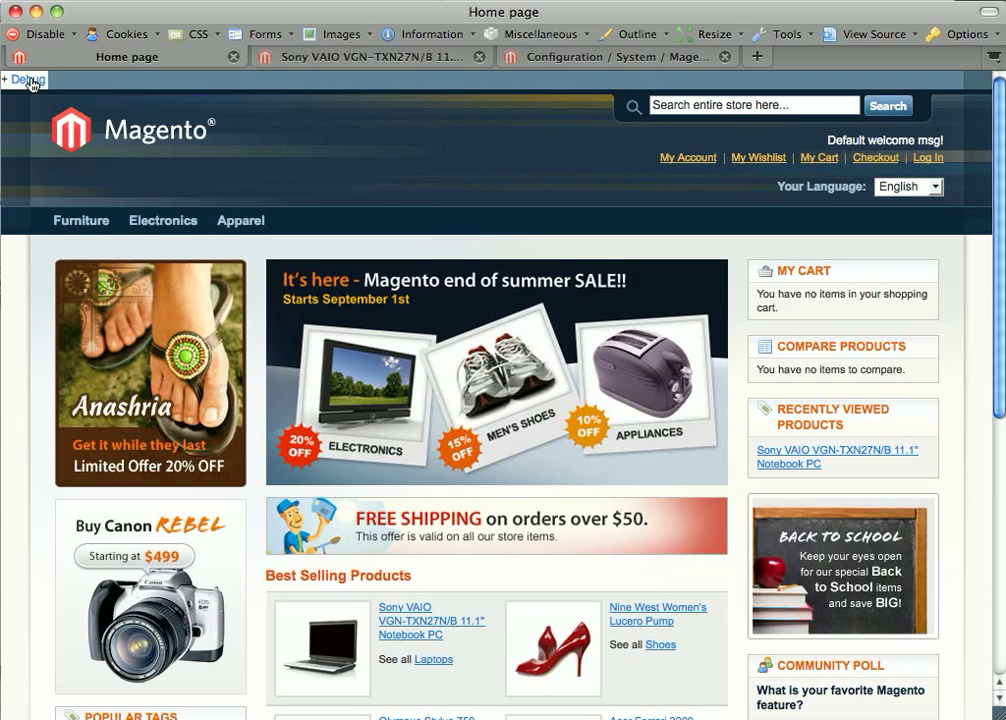
- Expand the '+ Debug' panel on the home page to show the CMS index controller and action
click(23, 80)
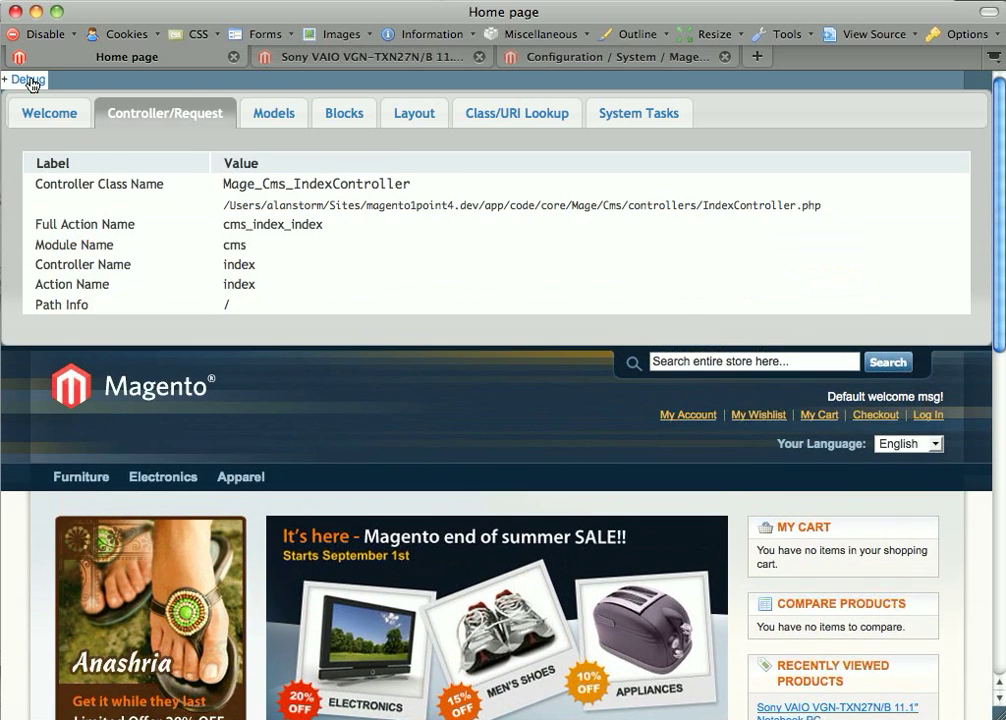
click(615, 57)
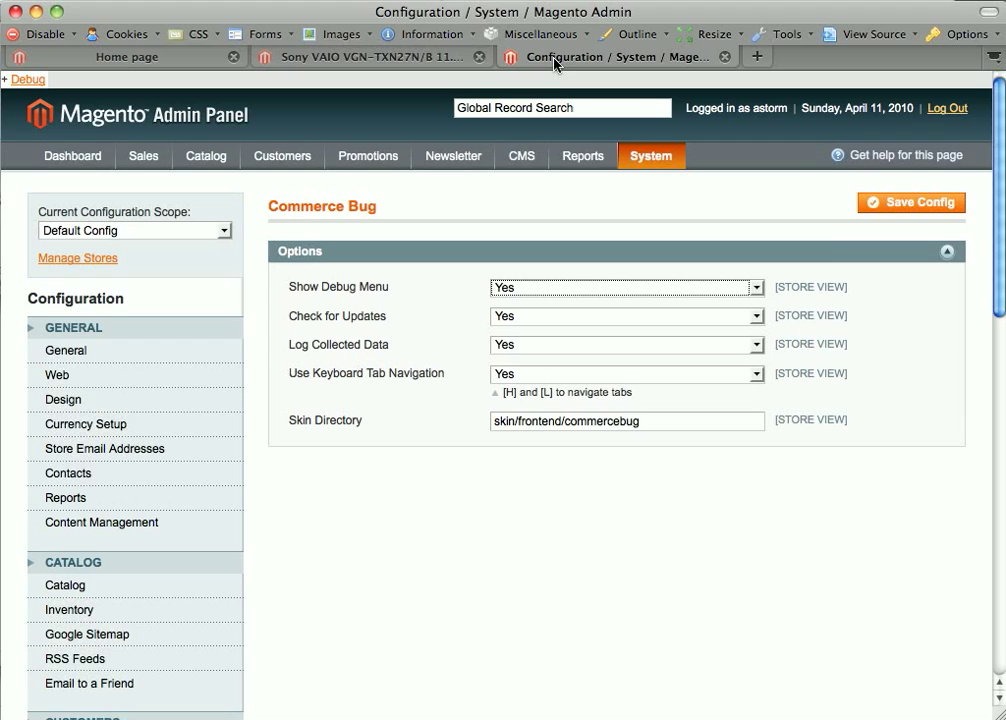
click(651, 155)
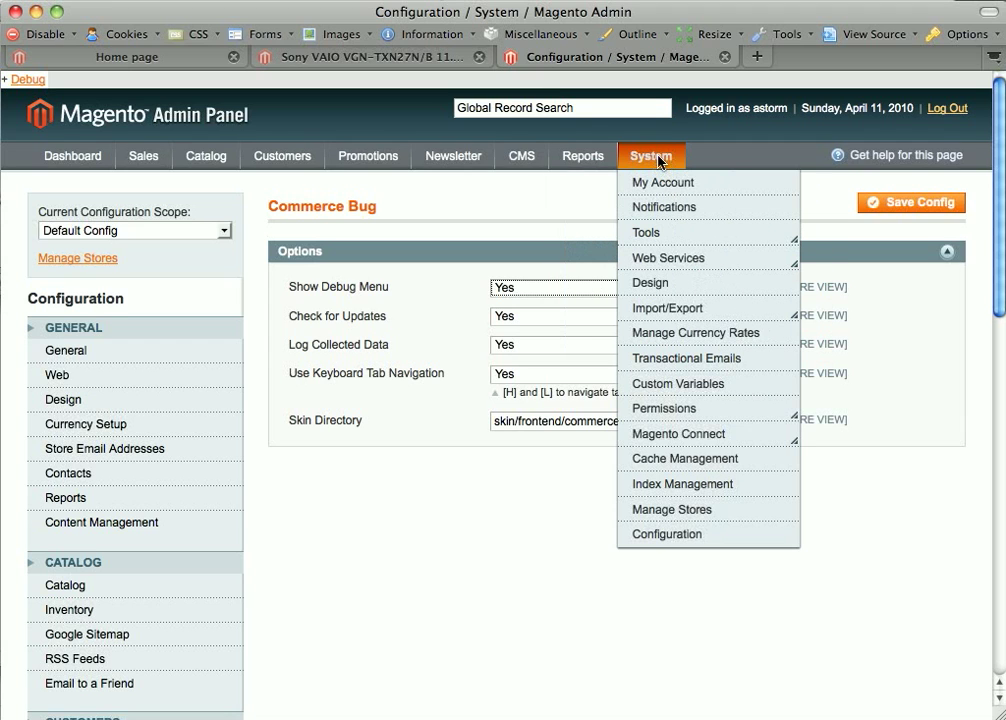
mouse_move(668, 161)
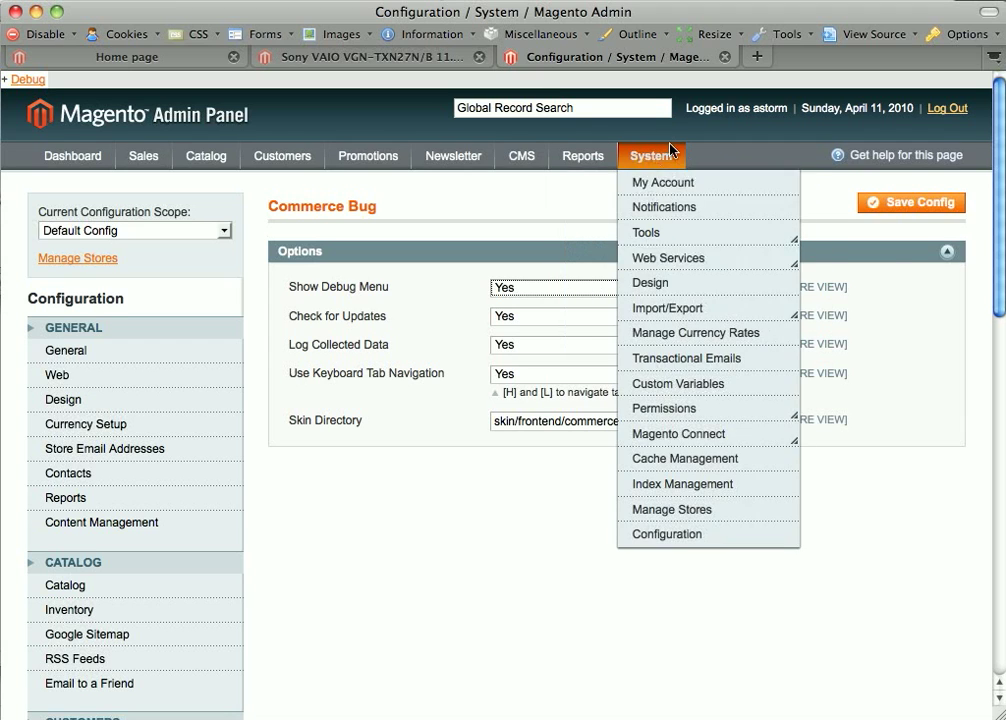
click(563, 551)
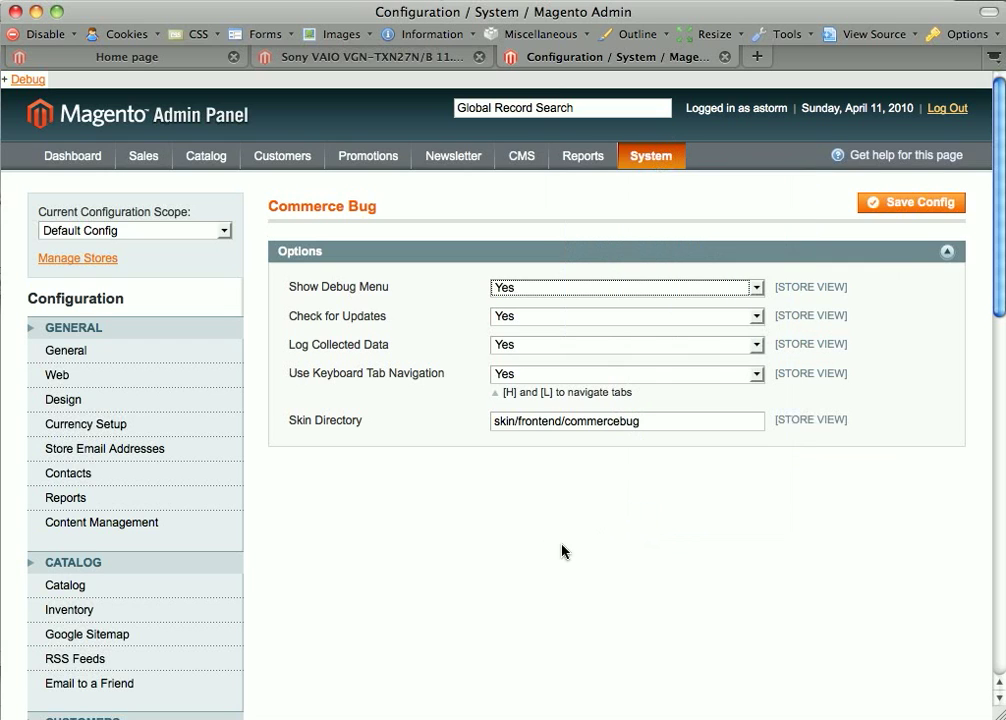
scroll(down, 3)
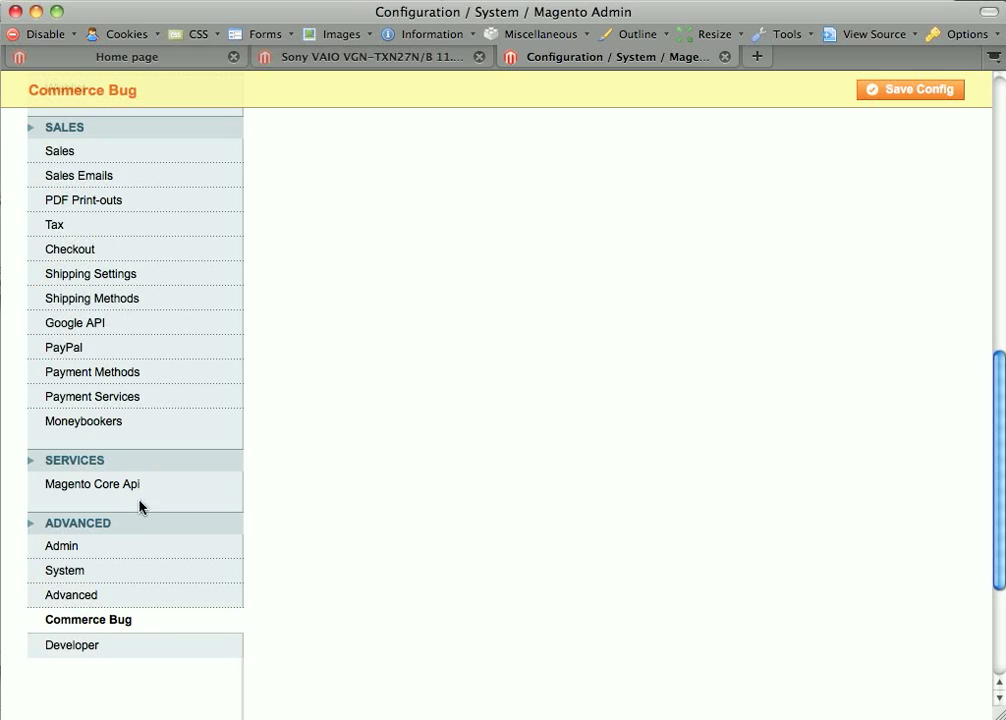
mouse_move(188, 635)
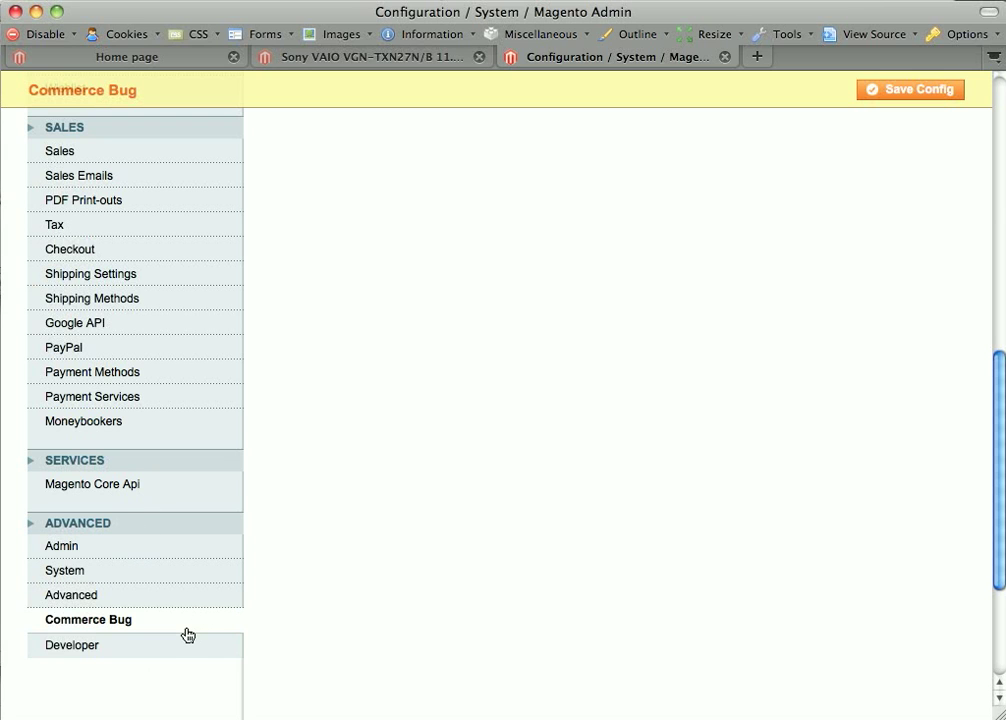
click(87, 619)
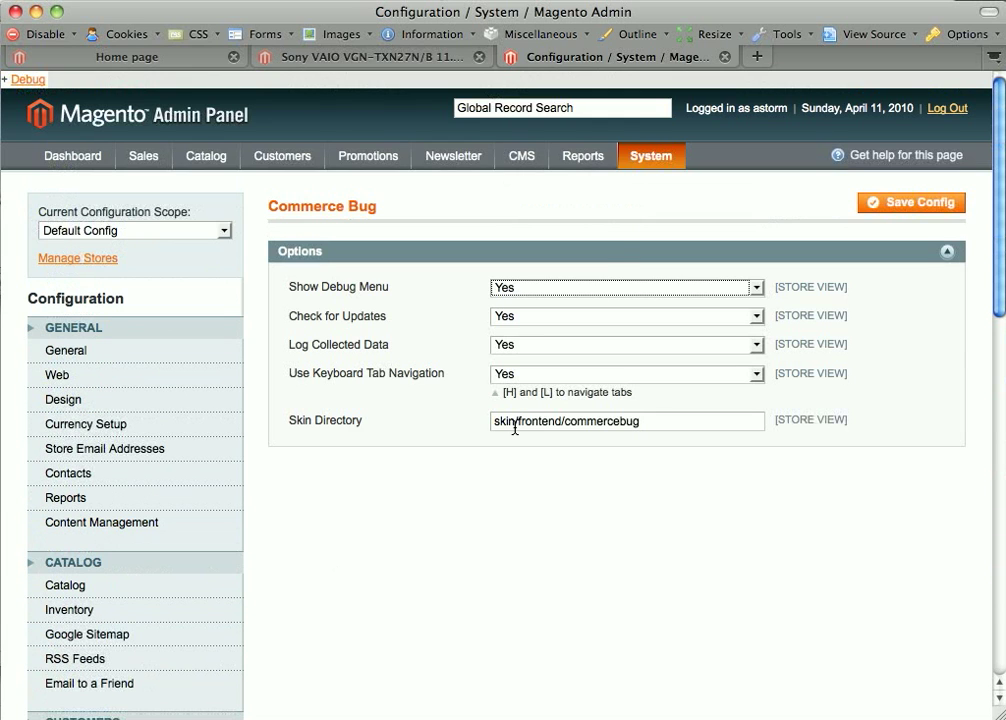
mouse_move(557, 291)
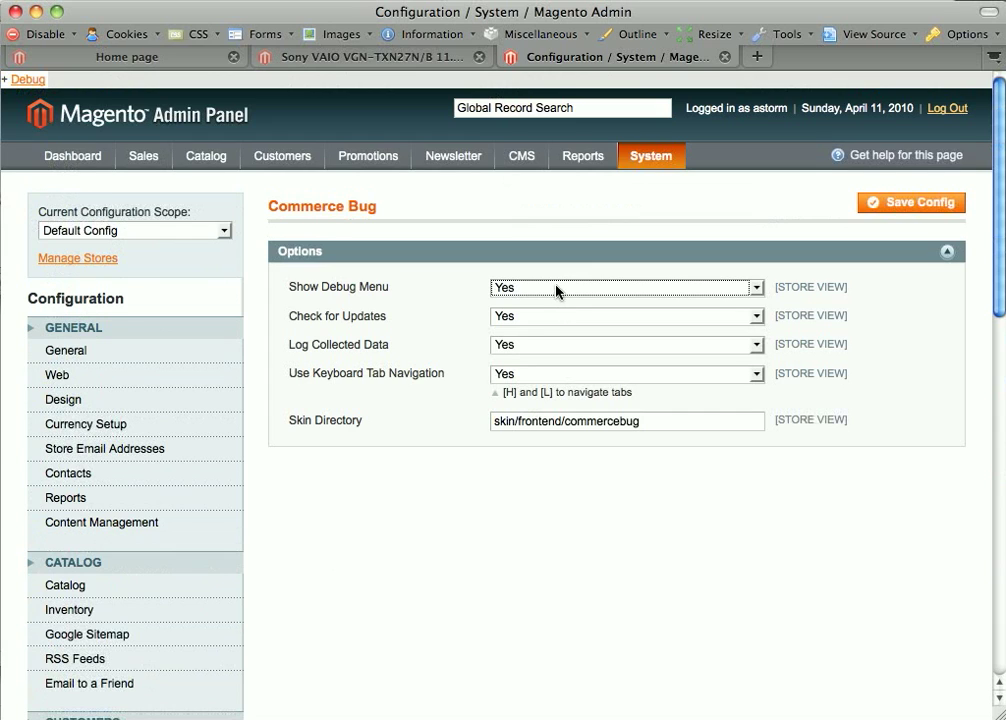
mouse_move(480, 162)
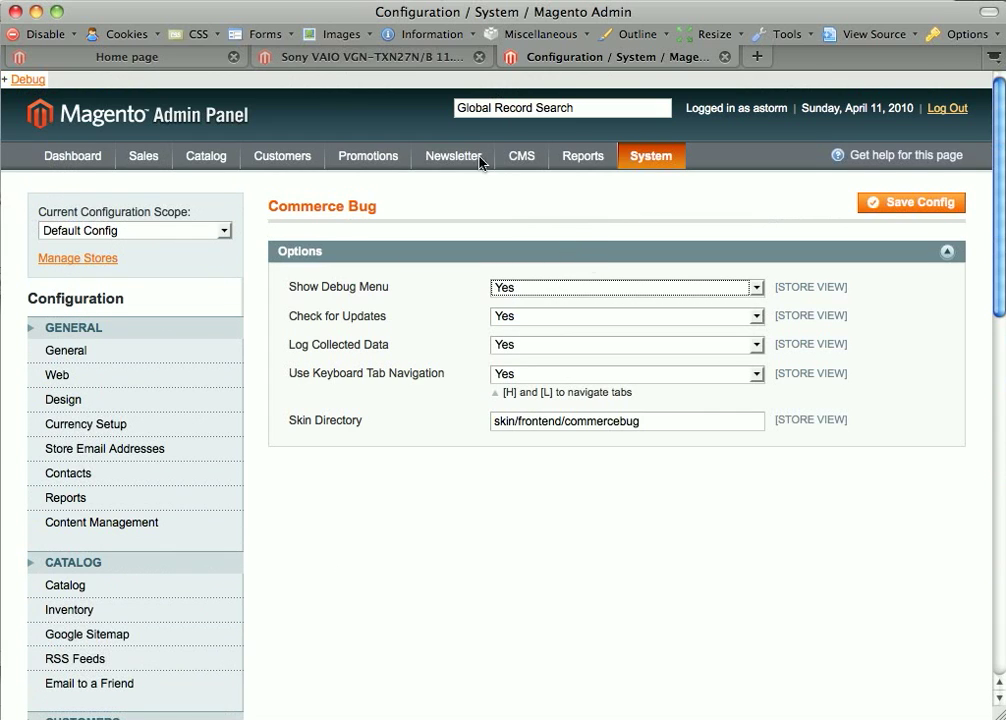
click(125, 57)
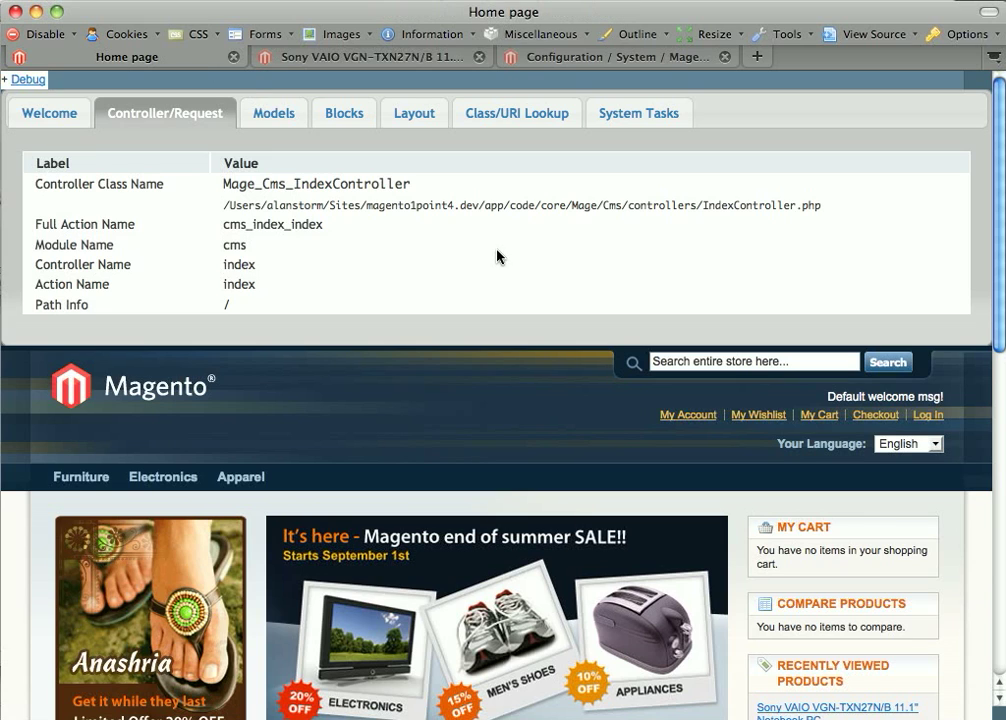
mouse_move(232, 82)
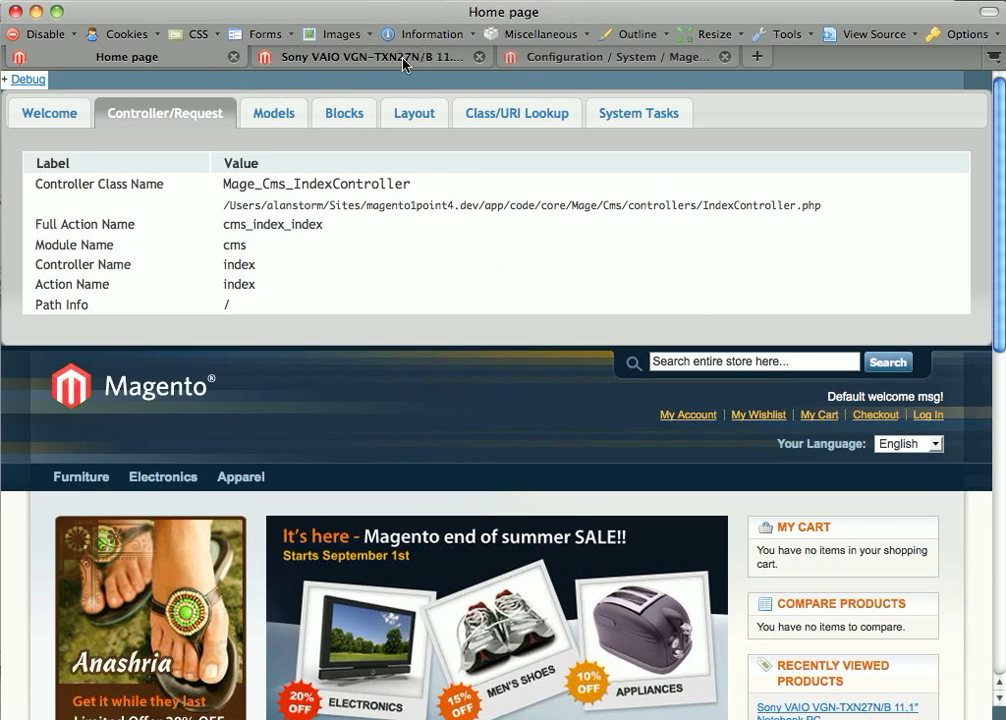
- Expand the Sony VAIO product page's debug panel and select the controller file path
click(360, 56)
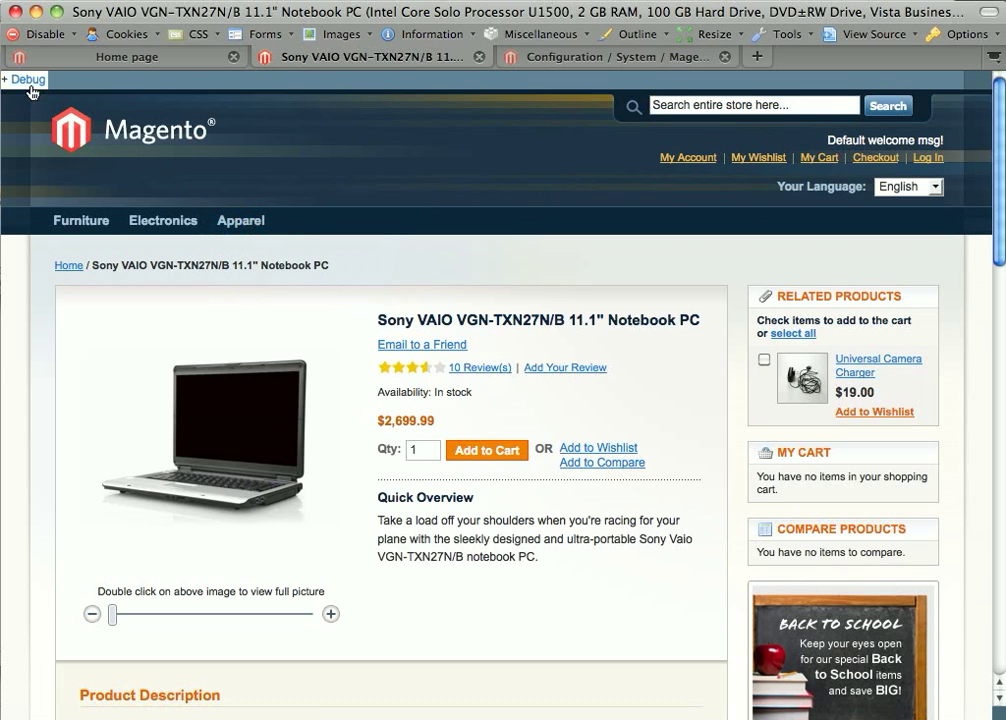
click(24, 79)
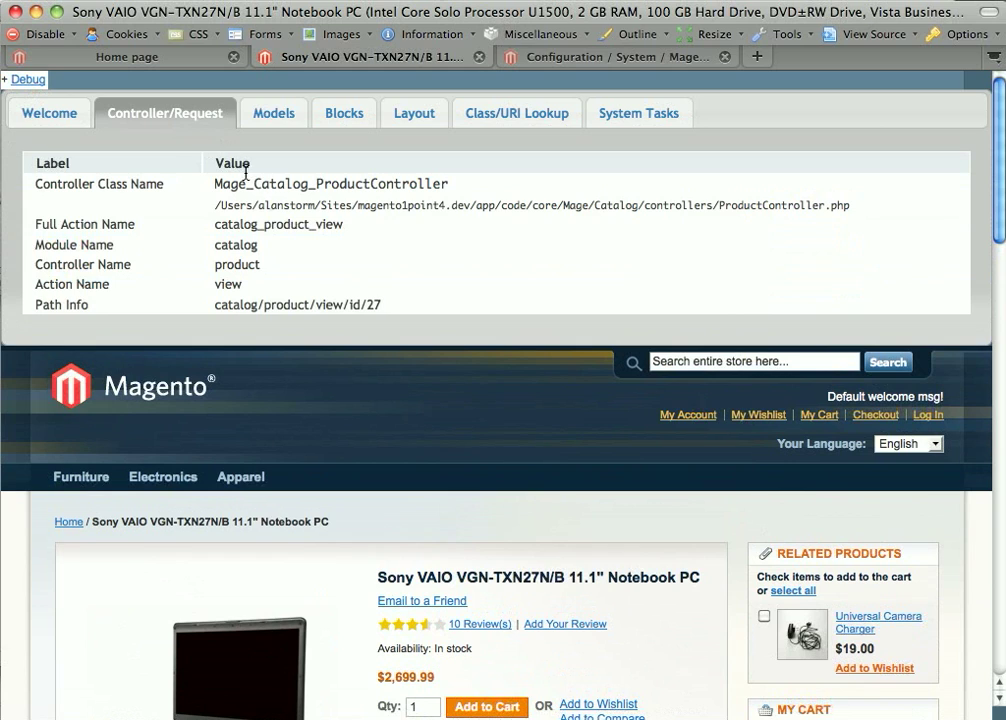
double_click(330, 184)
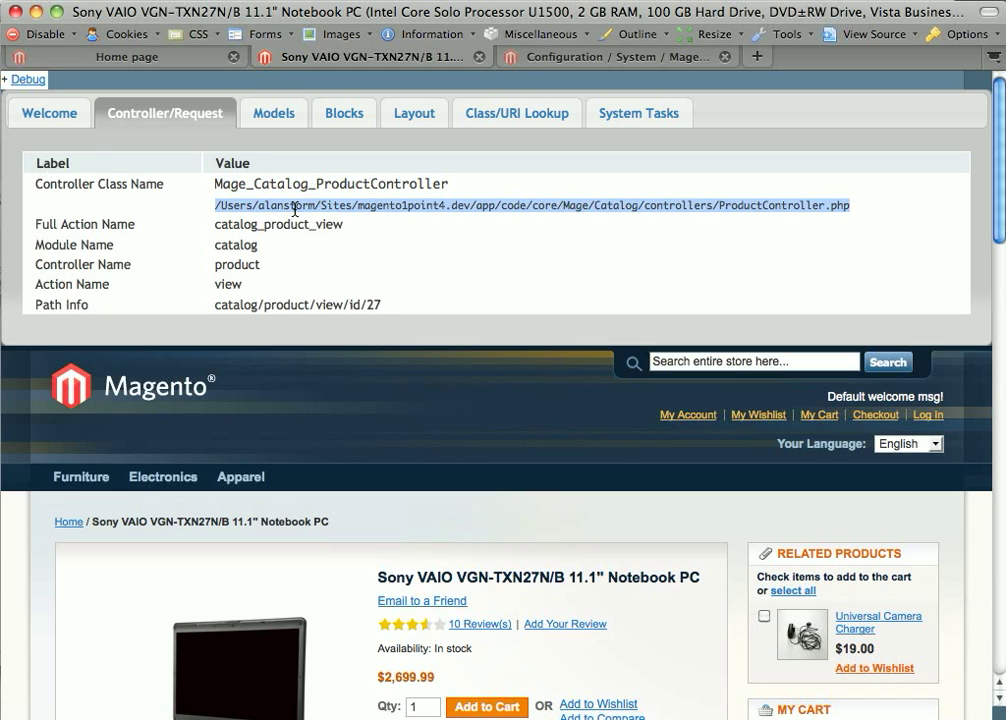
mouse_move(135, 266)
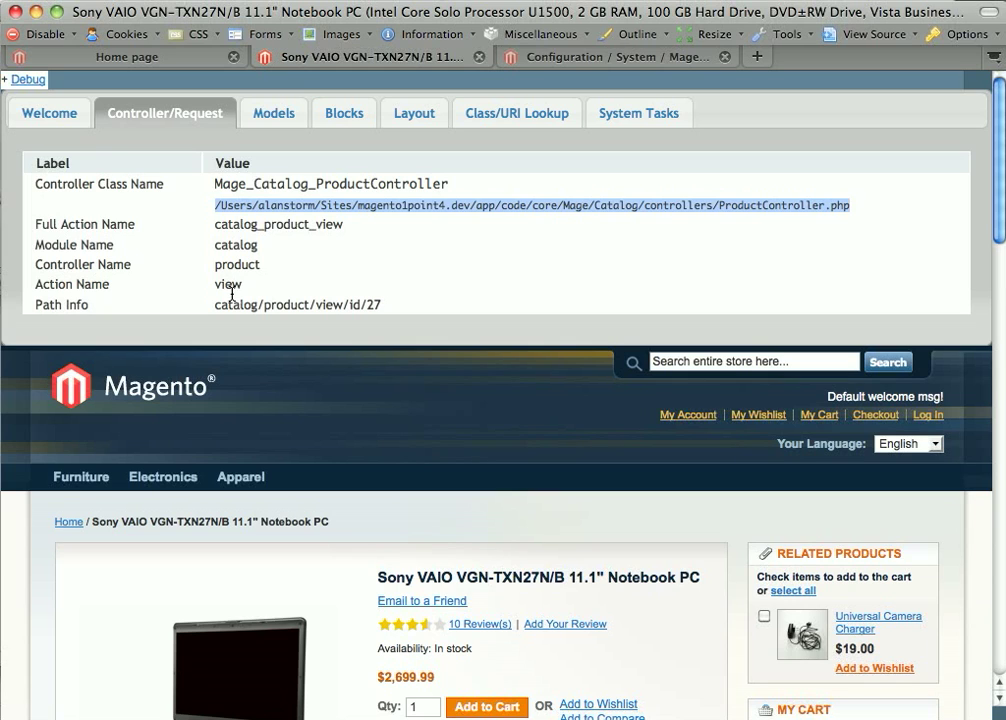
mouse_move(233, 302)
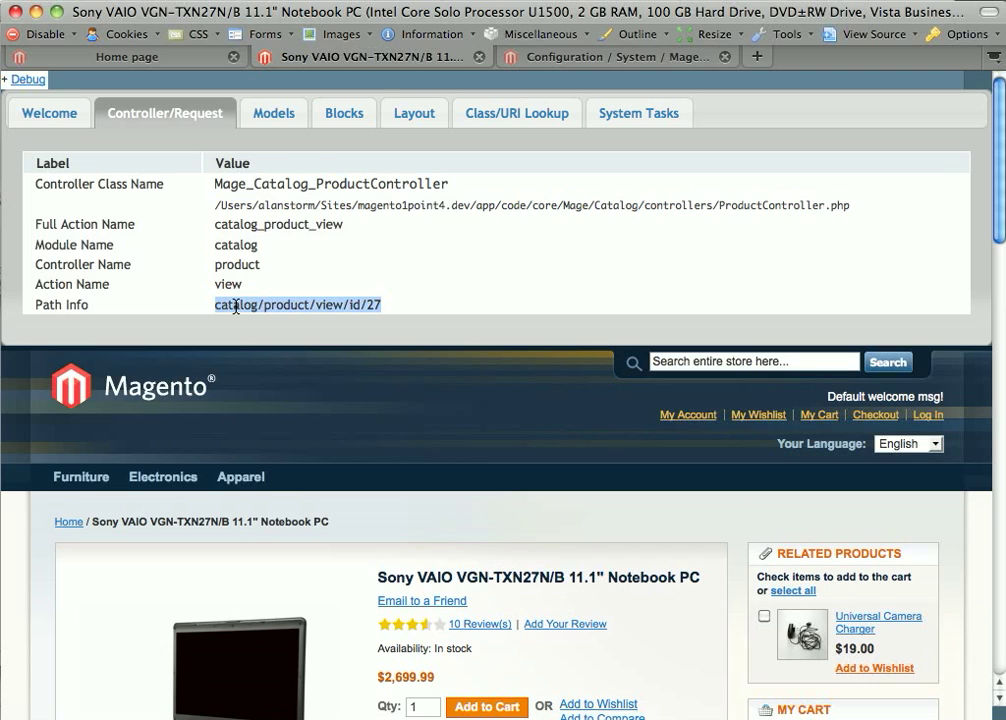
mouse_move(308, 338)
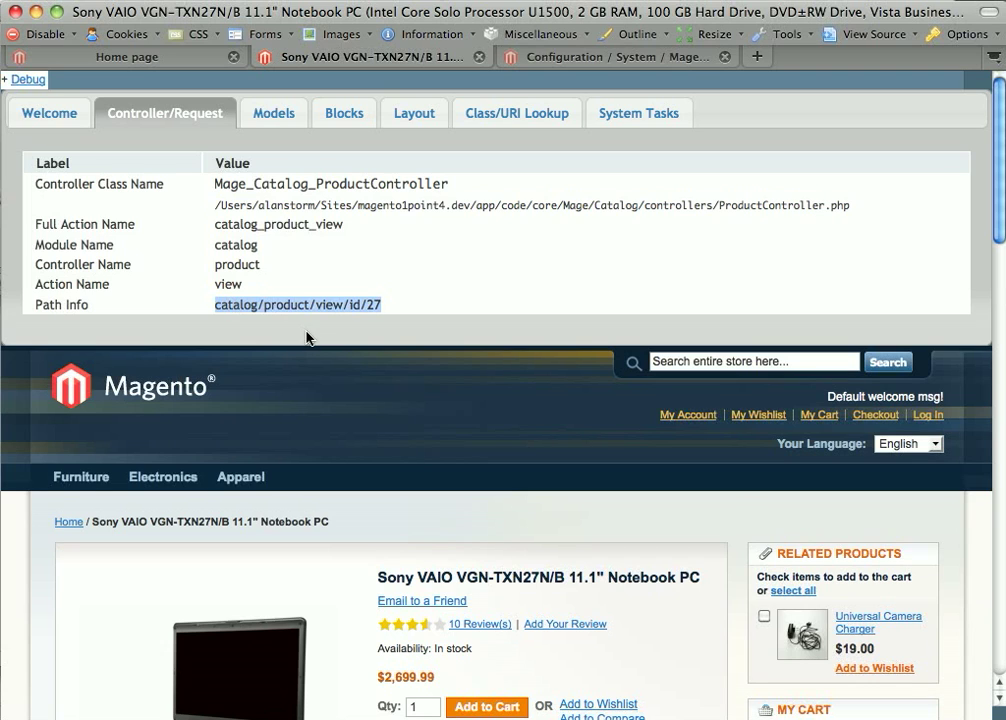
- List the product page's instantiated models, sorted ascending by Model Name
click(273, 113)
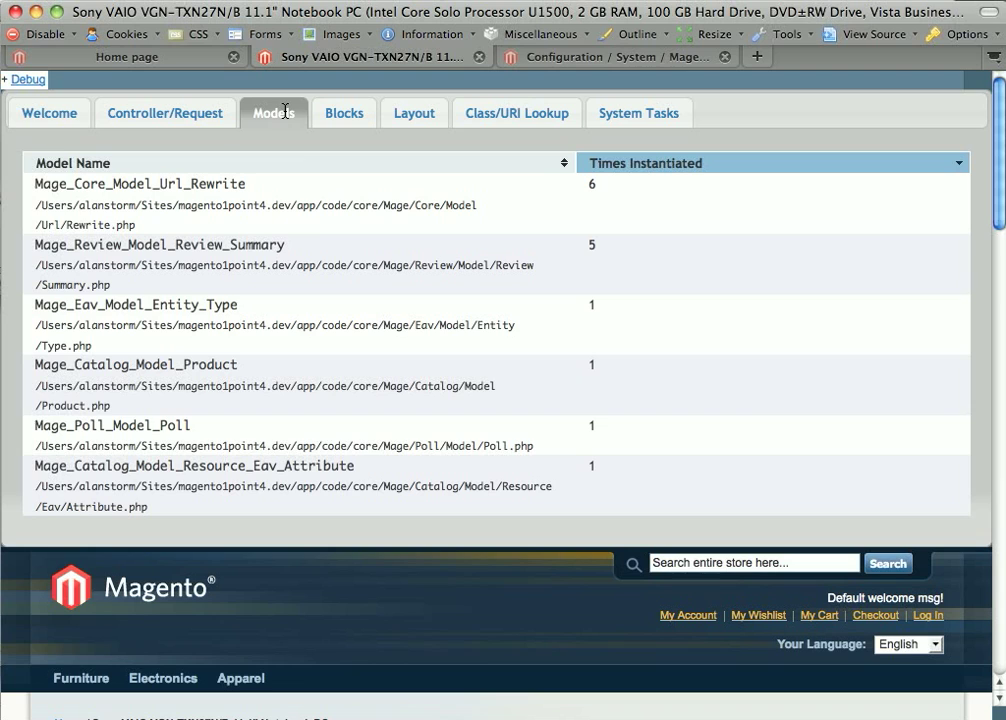
mouse_move(318, 229)
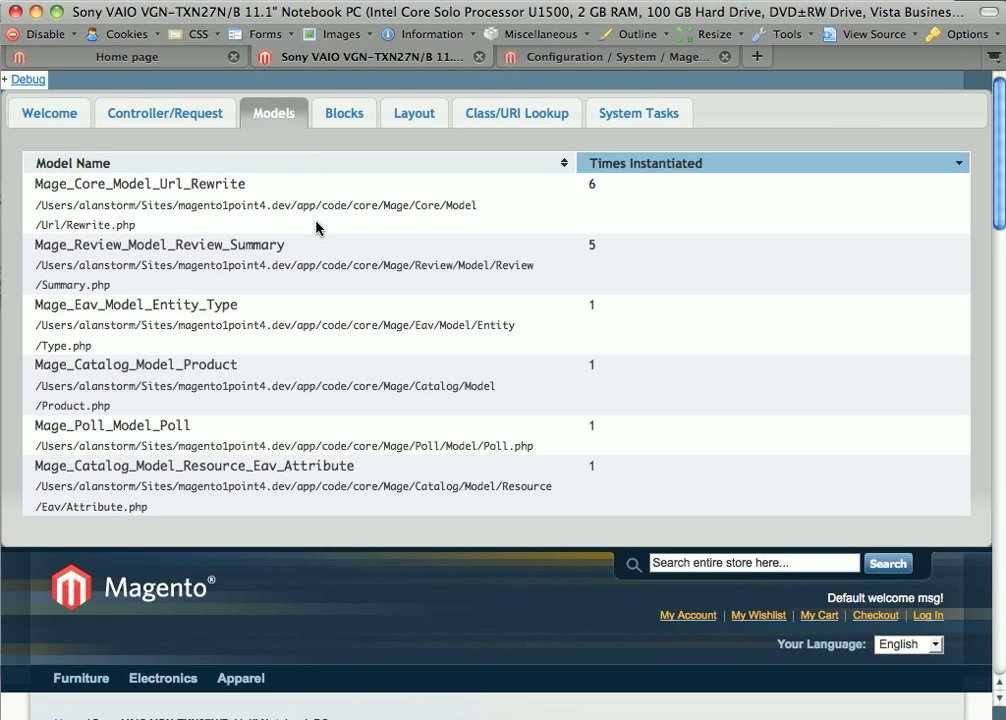
mouse_move(360, 234)
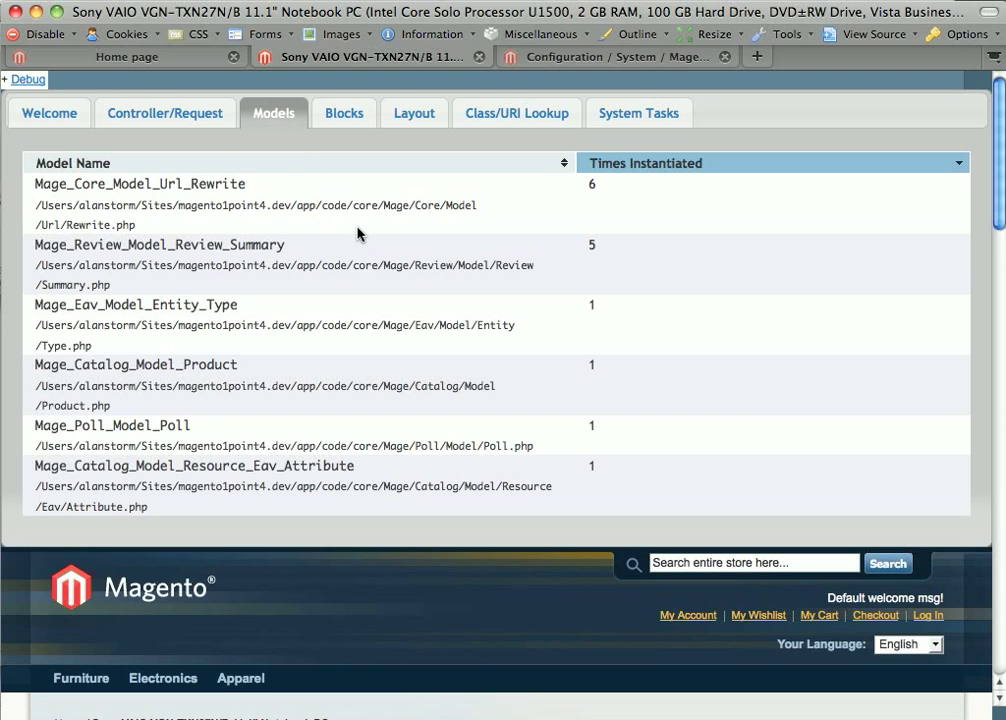
mouse_move(407, 222)
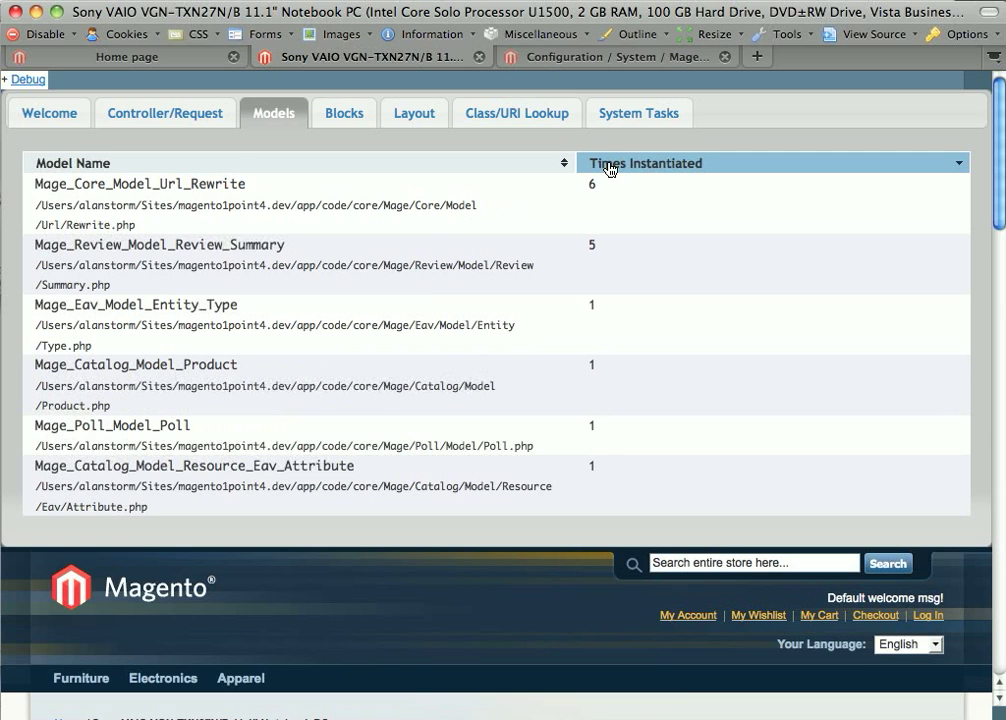
click(72, 163)
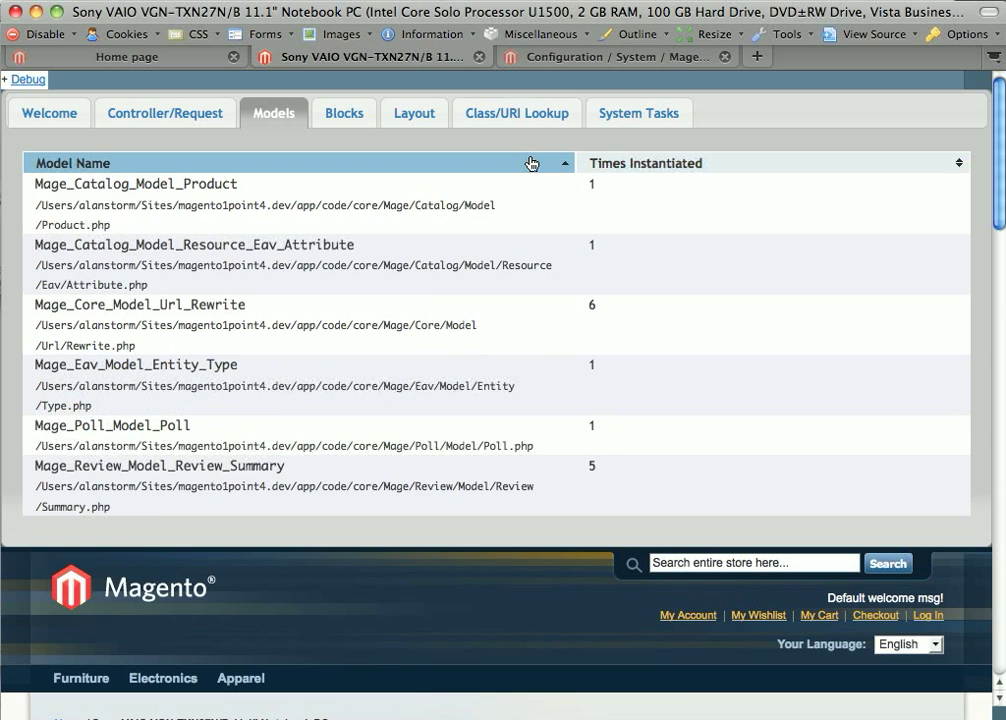
- Show the product page's blocks sorted by template and scroll through the list
click(343, 113)
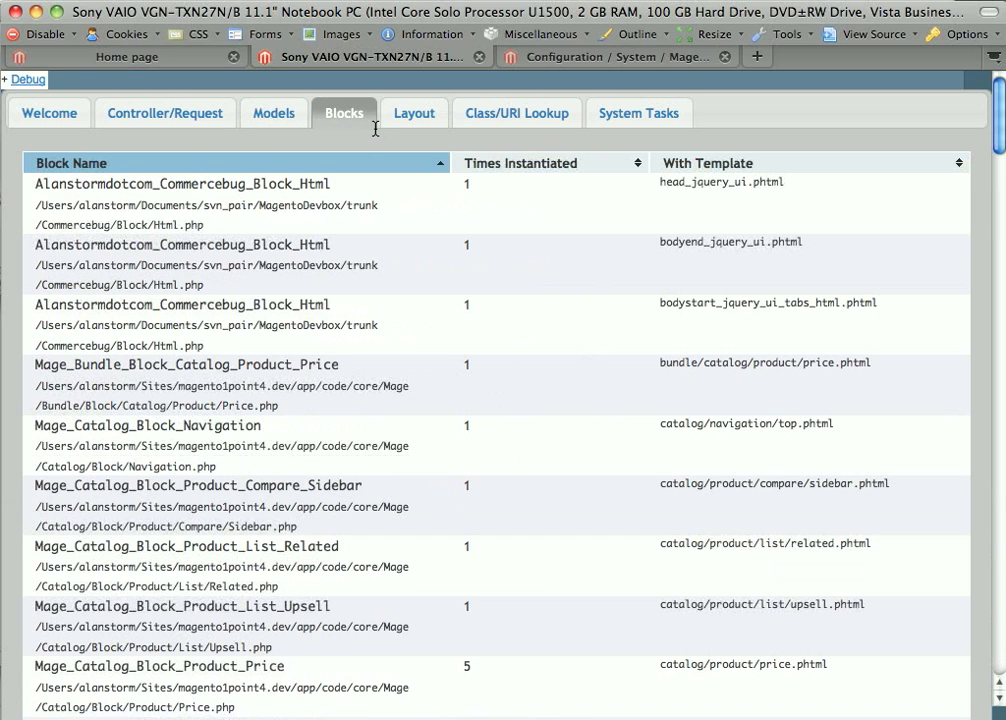
mouse_move(378, 135)
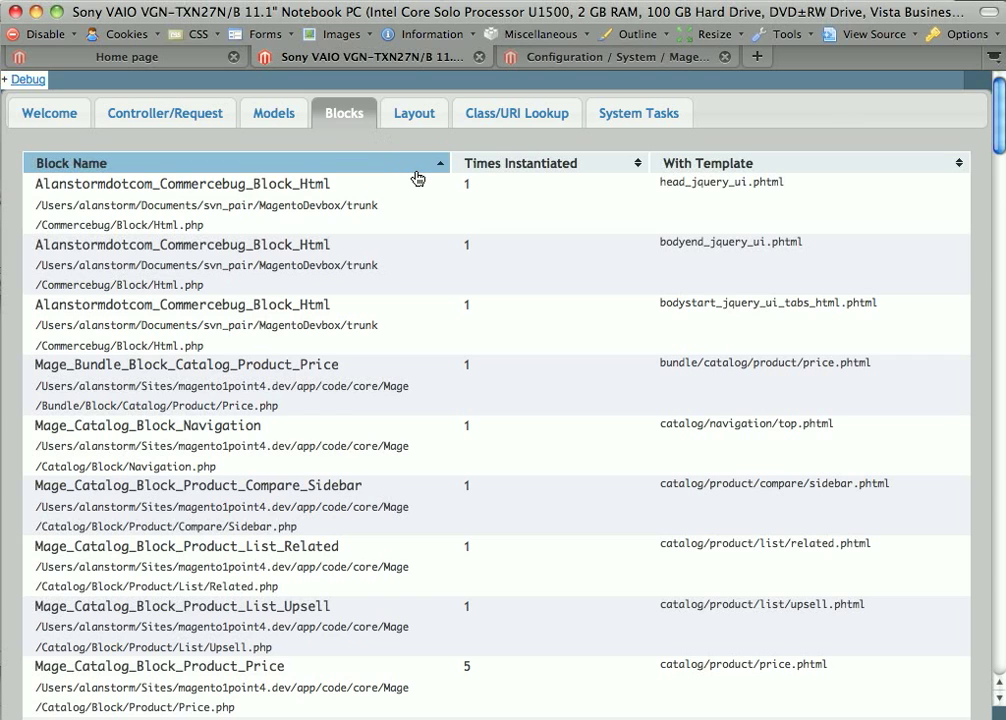
mouse_move(435, 190)
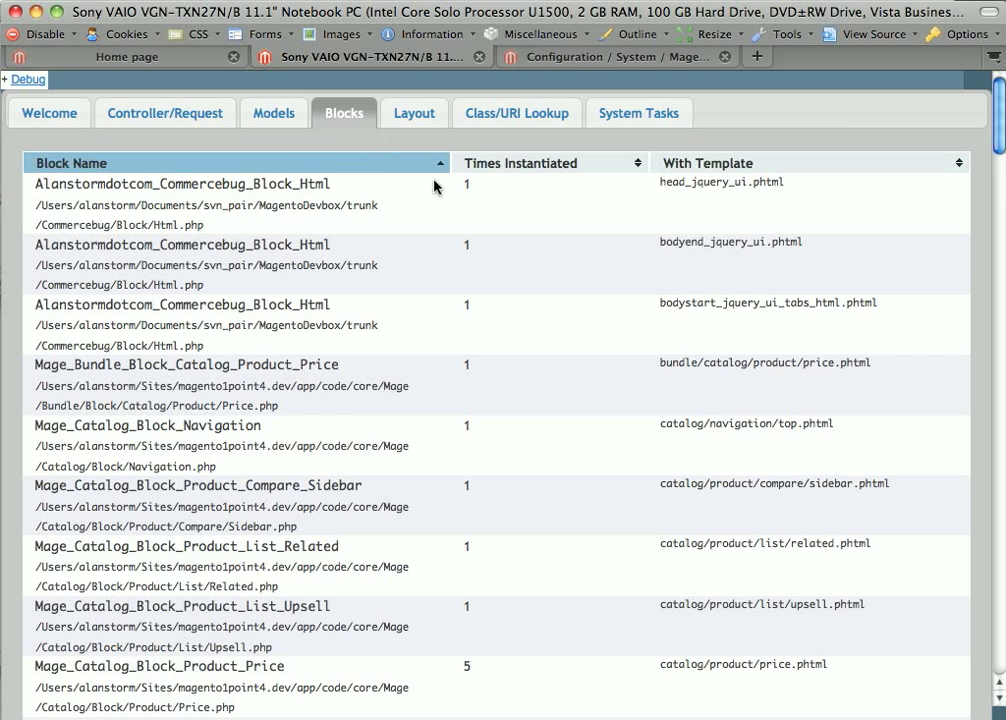
mouse_move(714, 177)
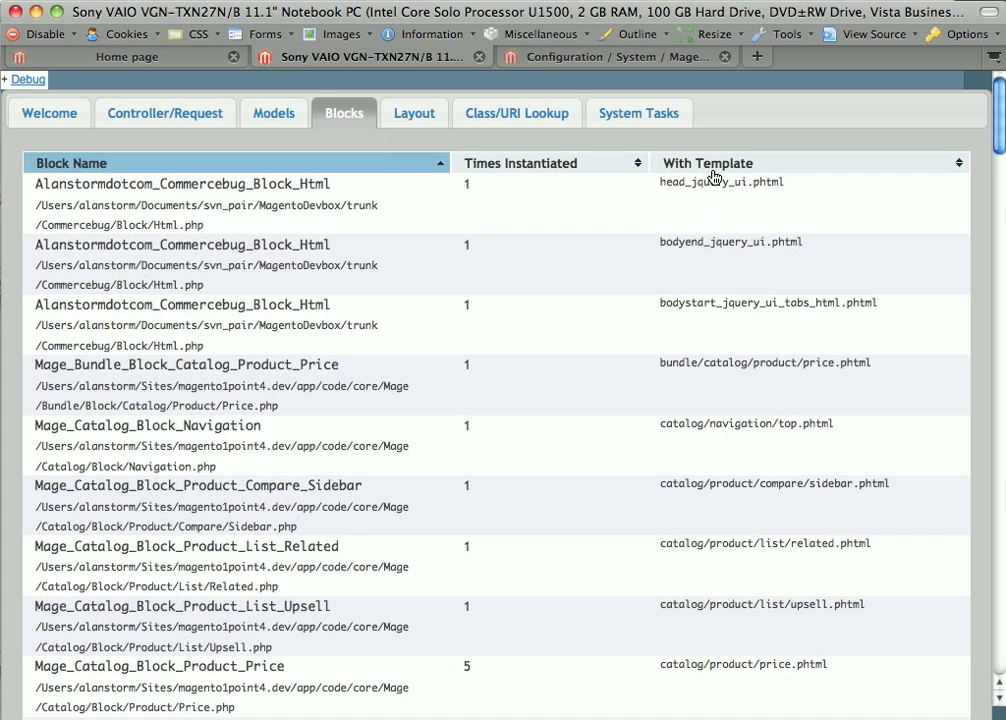
click(707, 162)
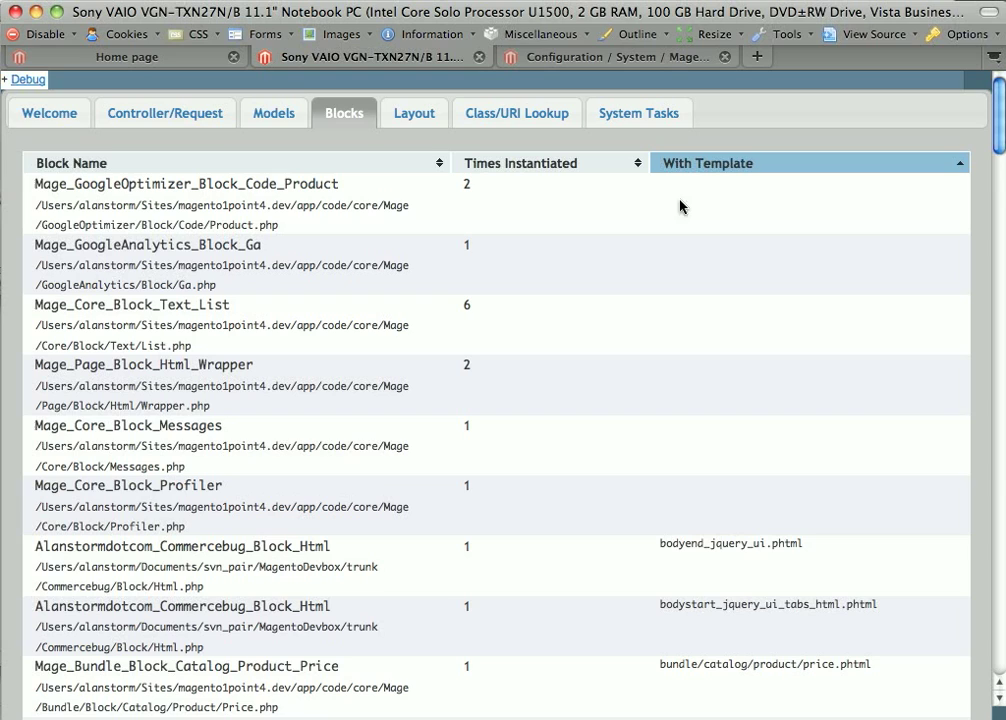
mouse_move(711, 201)
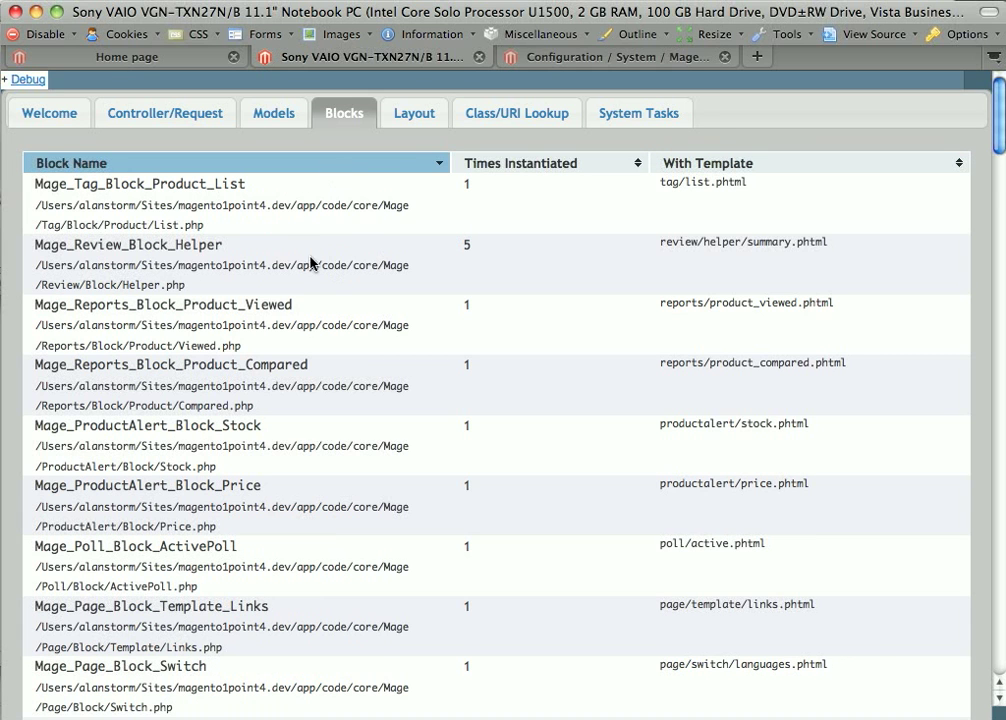
scroll(down, 3)
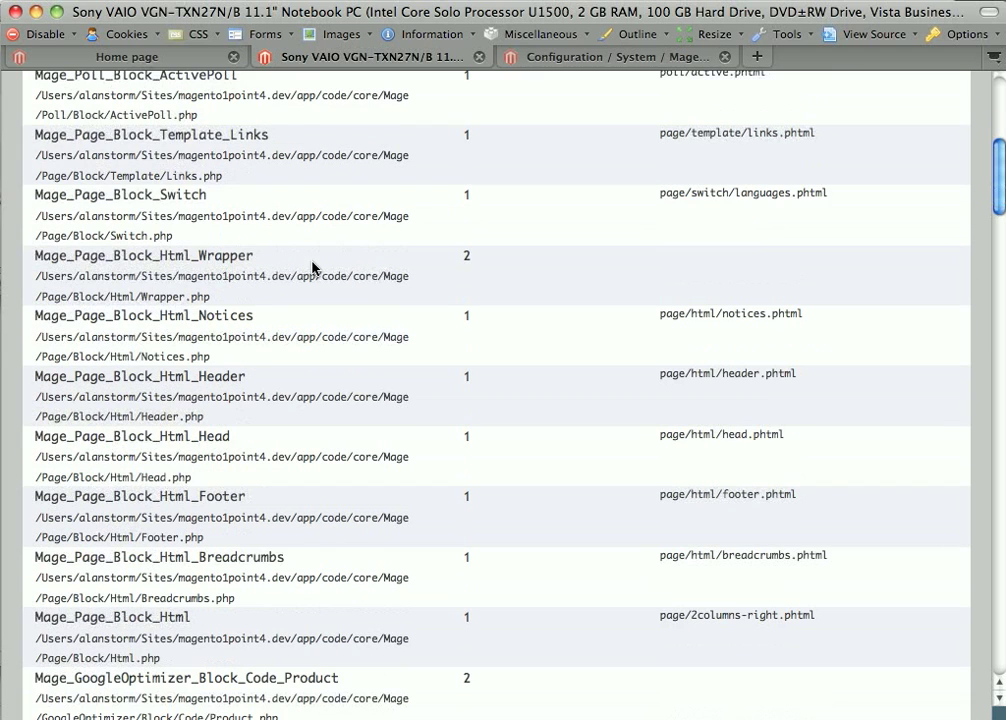
scroll(down, 3)
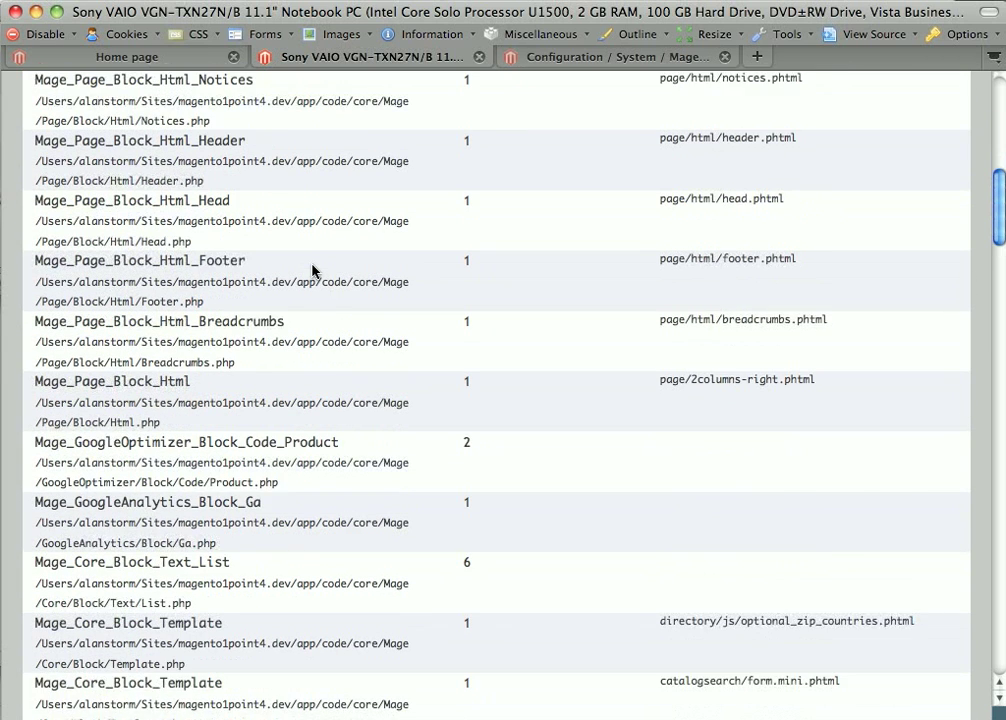
scroll(down, 3)
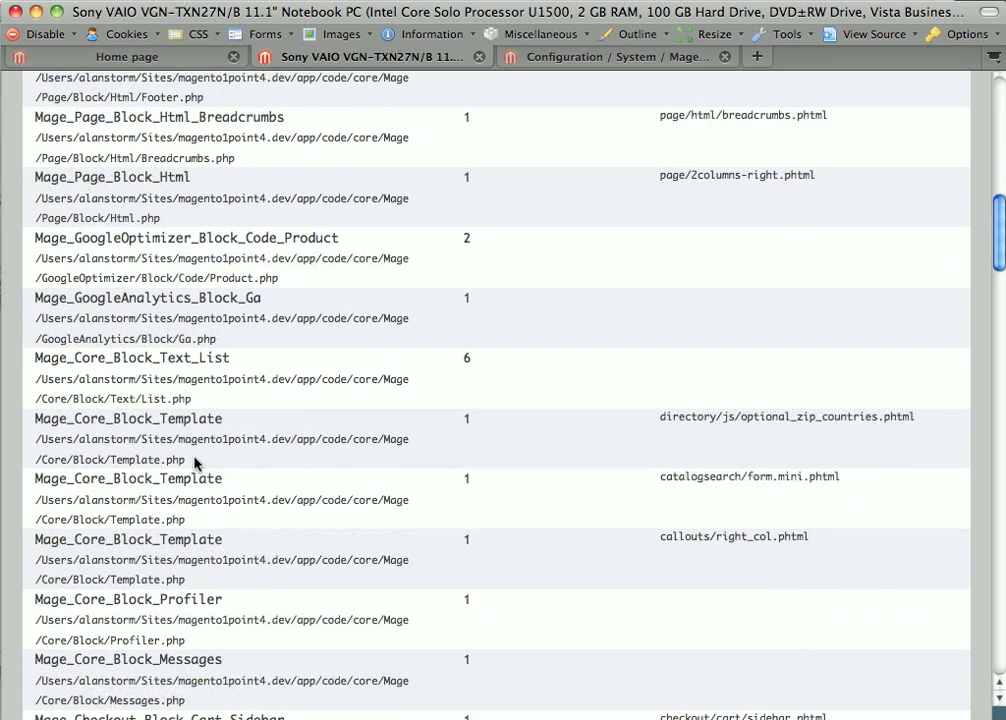
- Select the Mage_Core_Block_Template class name and re-sort blocks by instantiation count
double_click(128, 418)
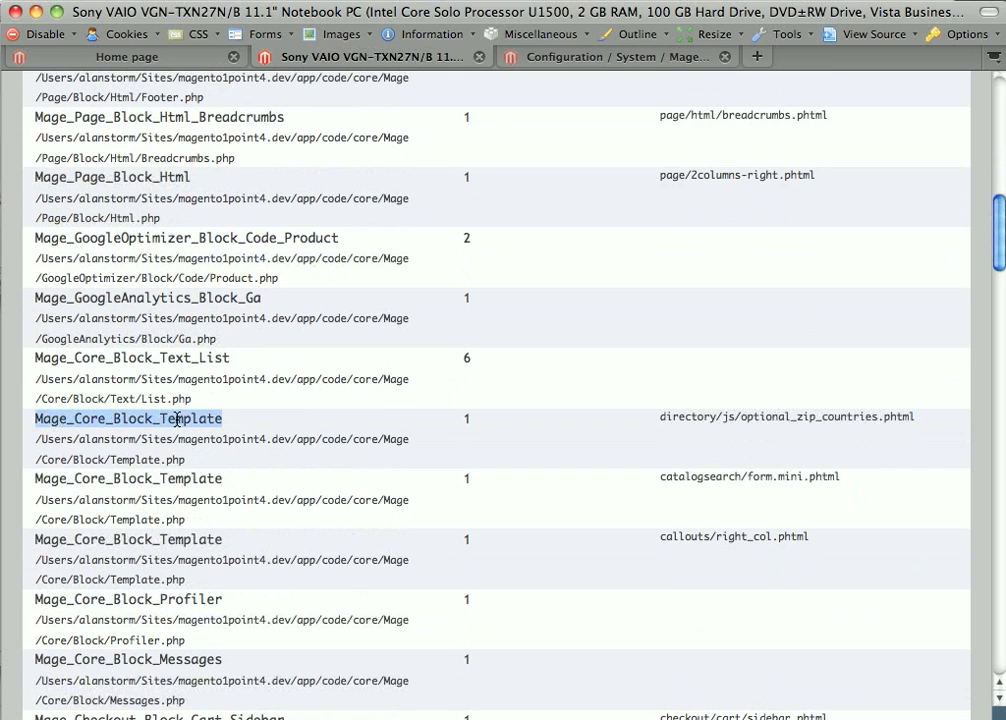
mouse_move(189, 489)
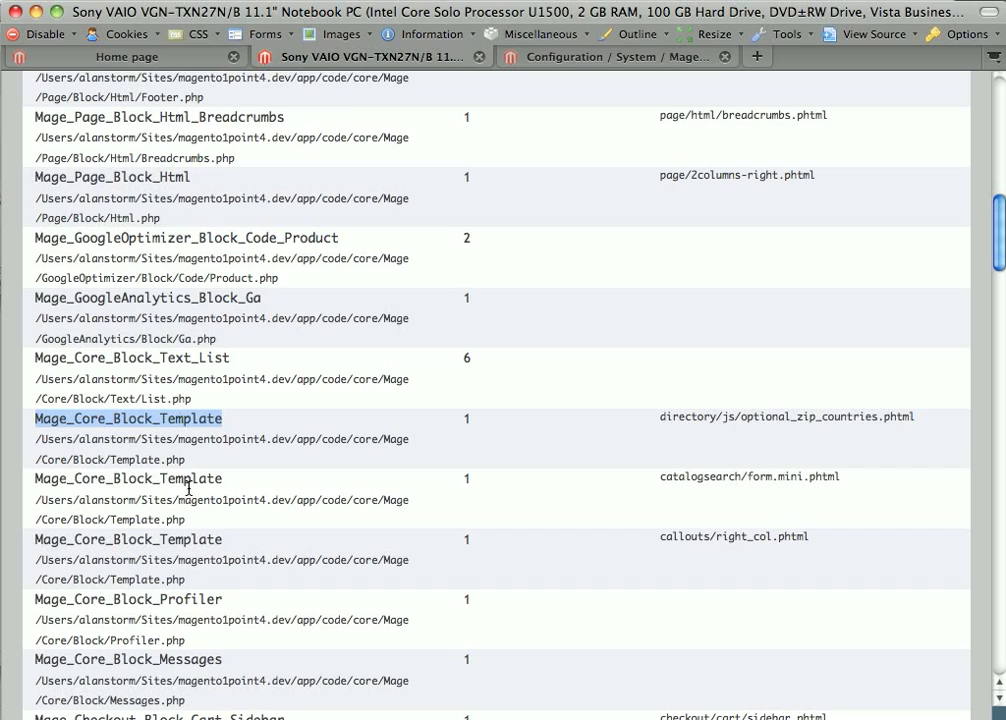
click(127, 478)
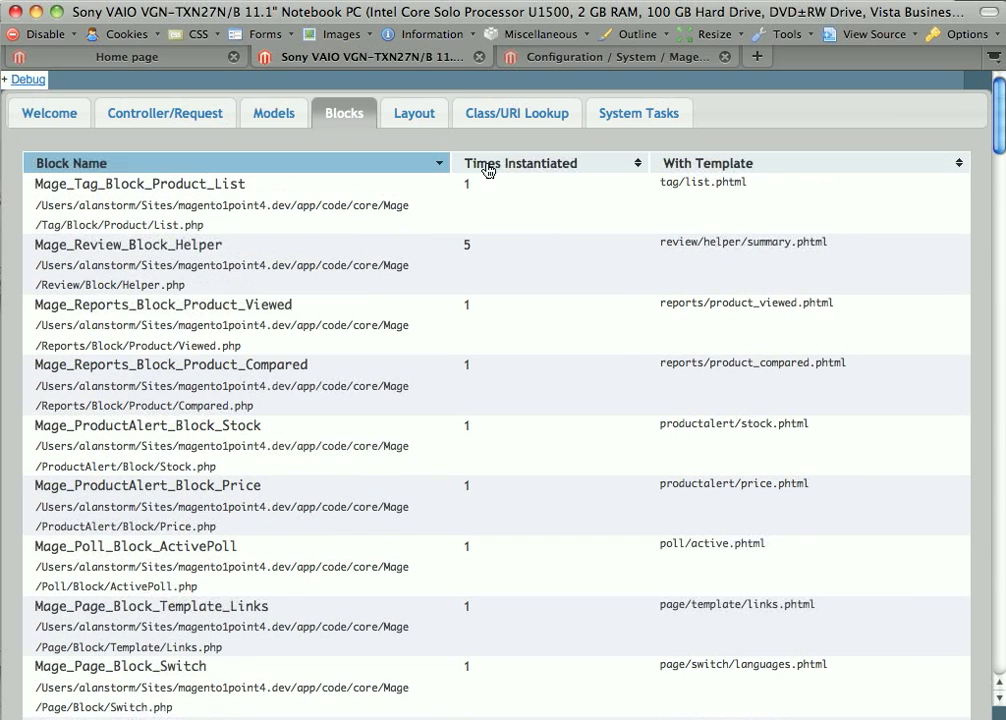
click(413, 113)
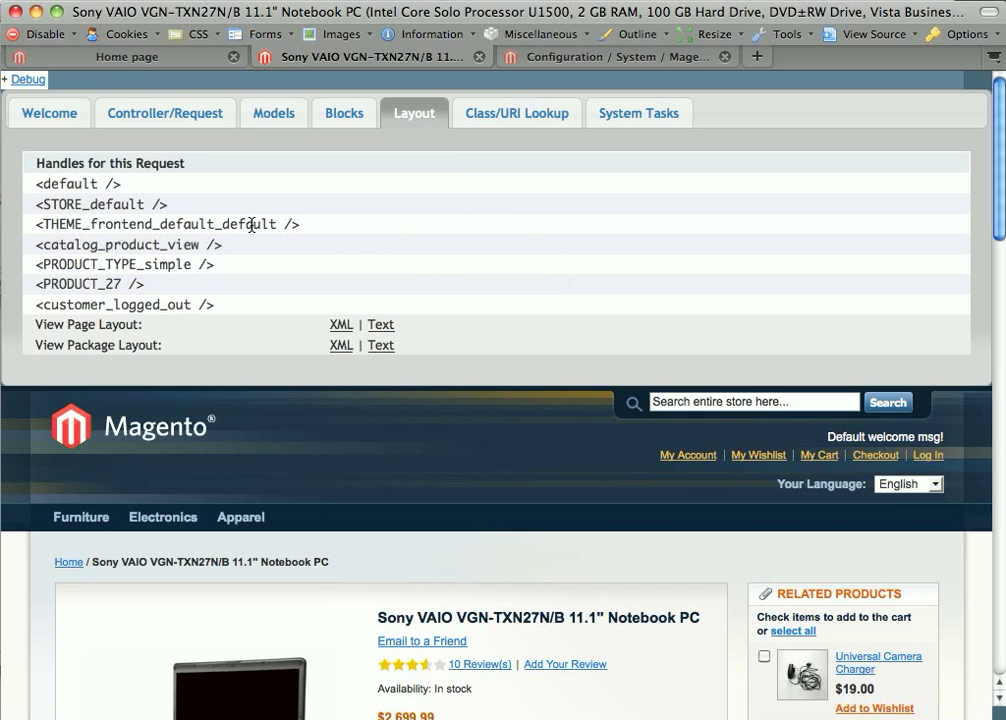
mouse_move(119, 199)
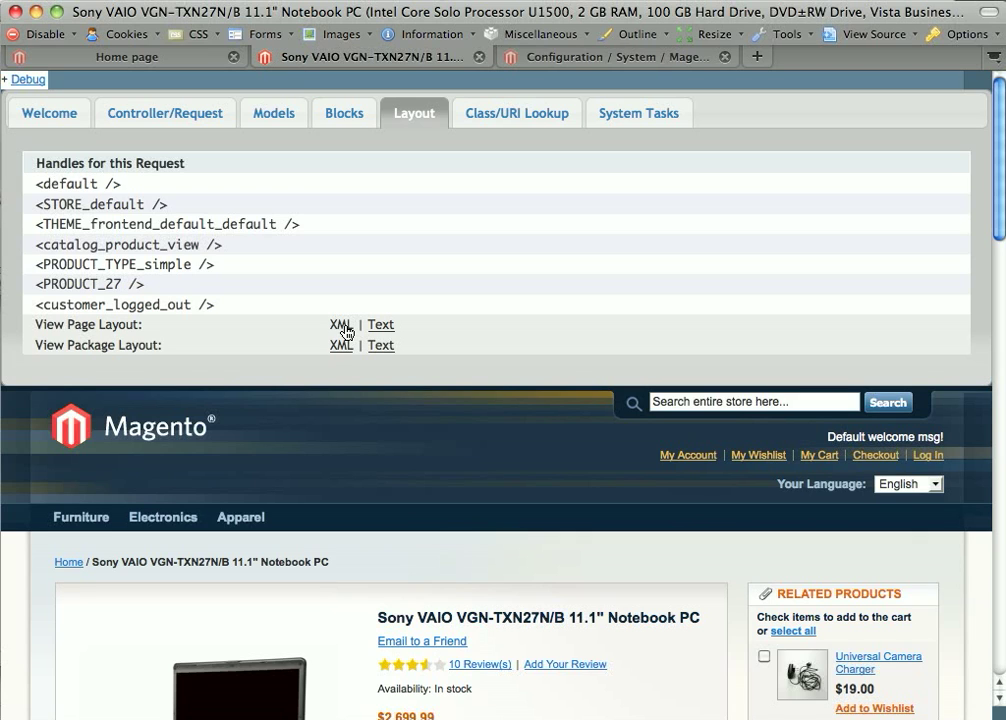
mouse_move(517, 150)
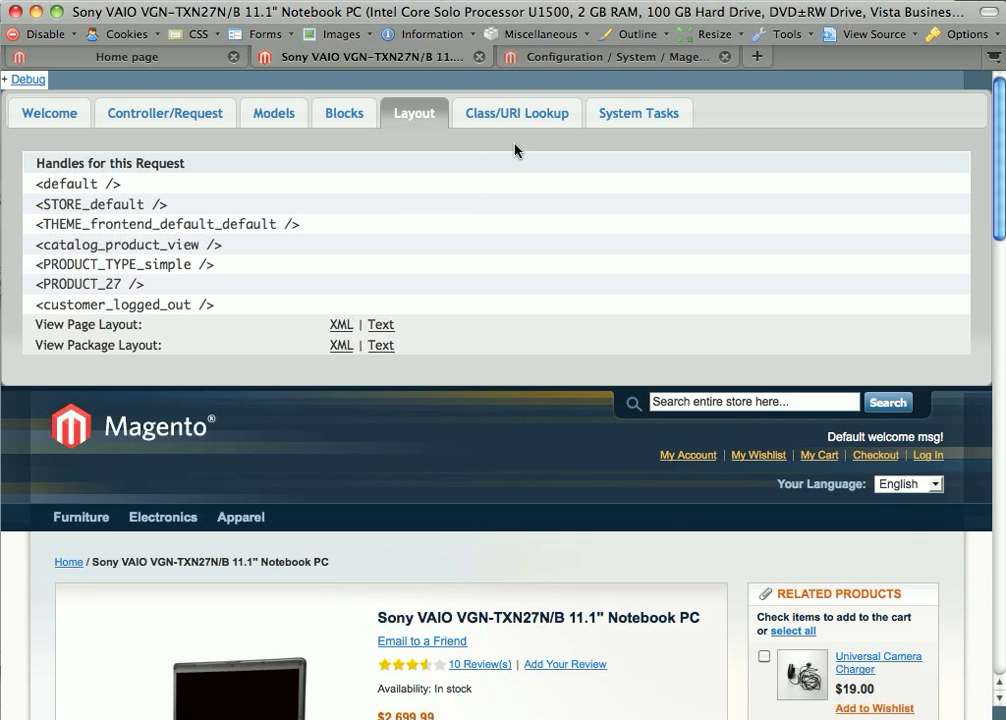
- Switch to the Class/URI Lookup tool
click(516, 113)
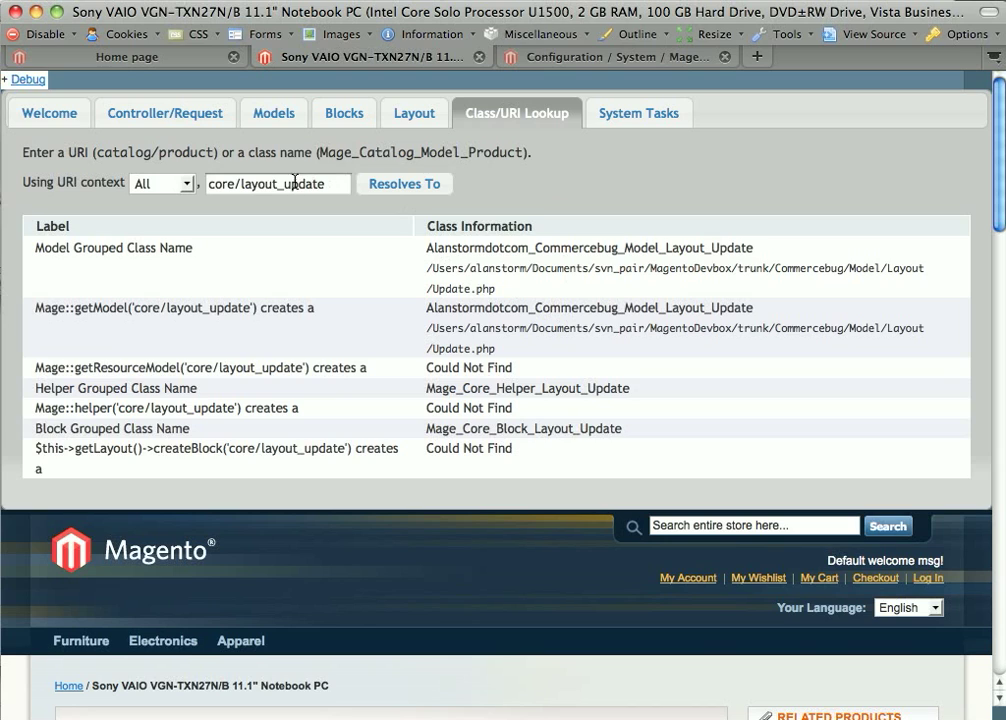
- Resolve catalog/product and select the resulting Mage_Catalog_Model_Product class name
double_click(124, 152)
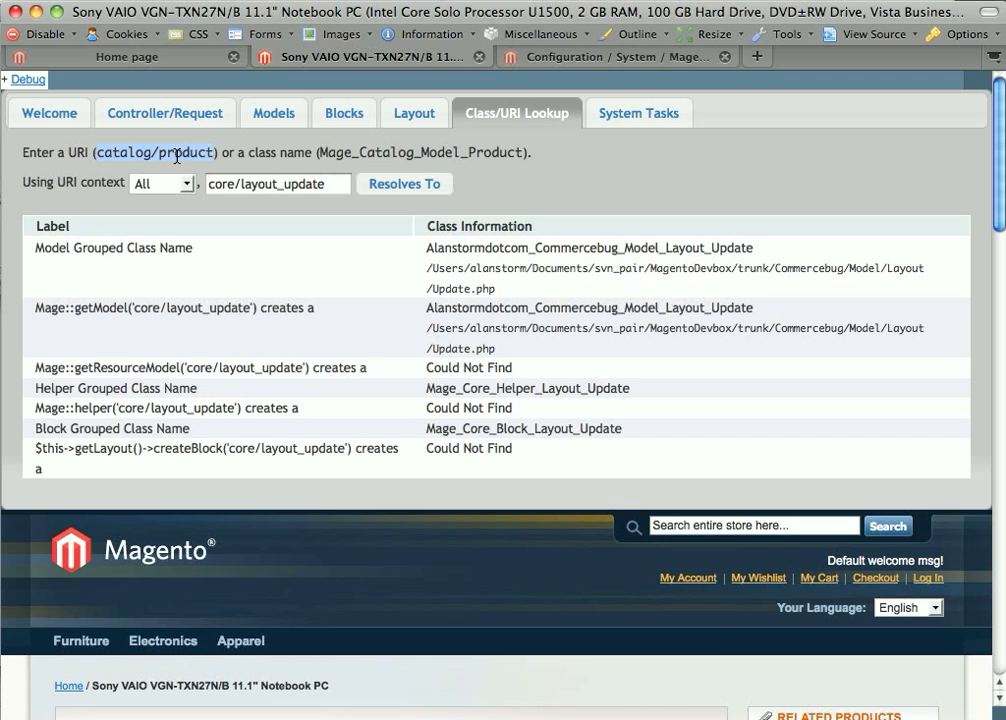
mouse_move(246, 210)
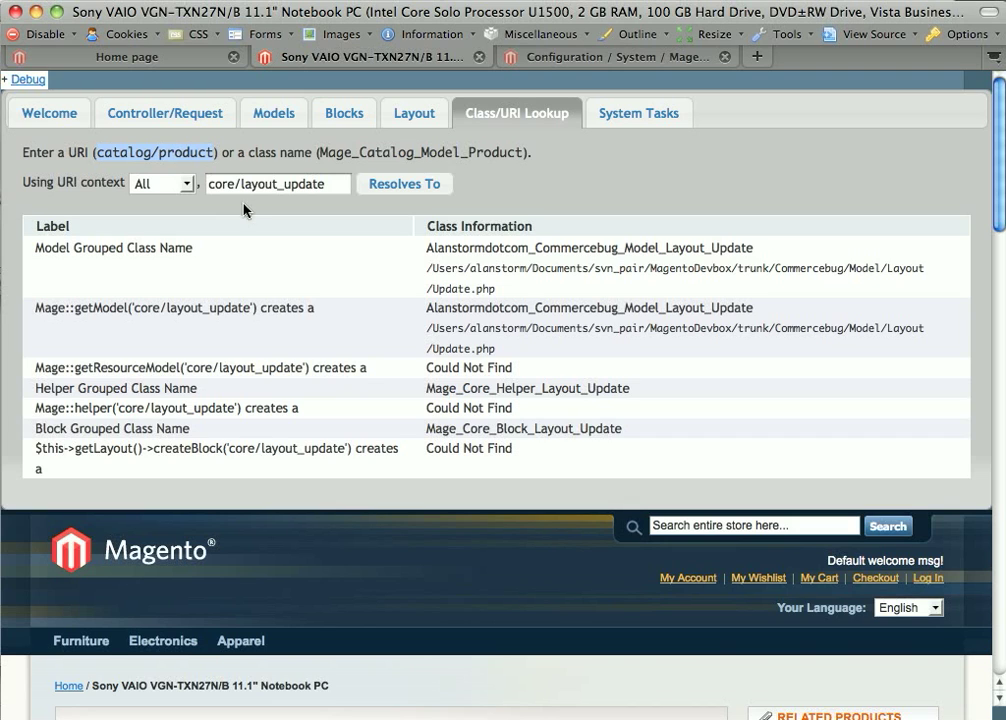
click(404, 184)
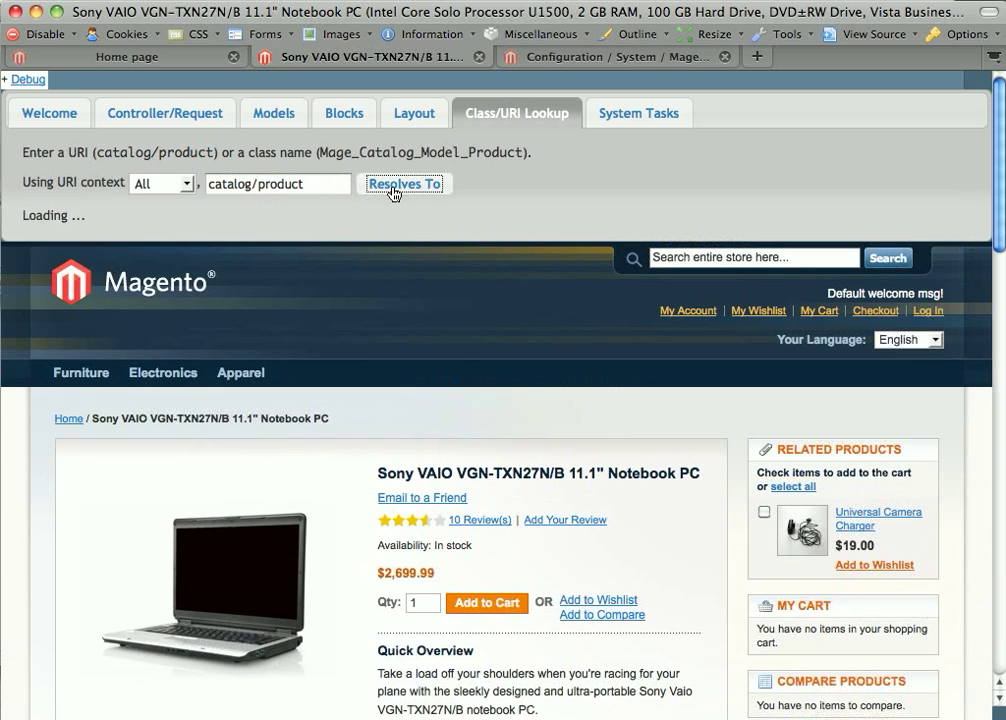
click(404, 184)
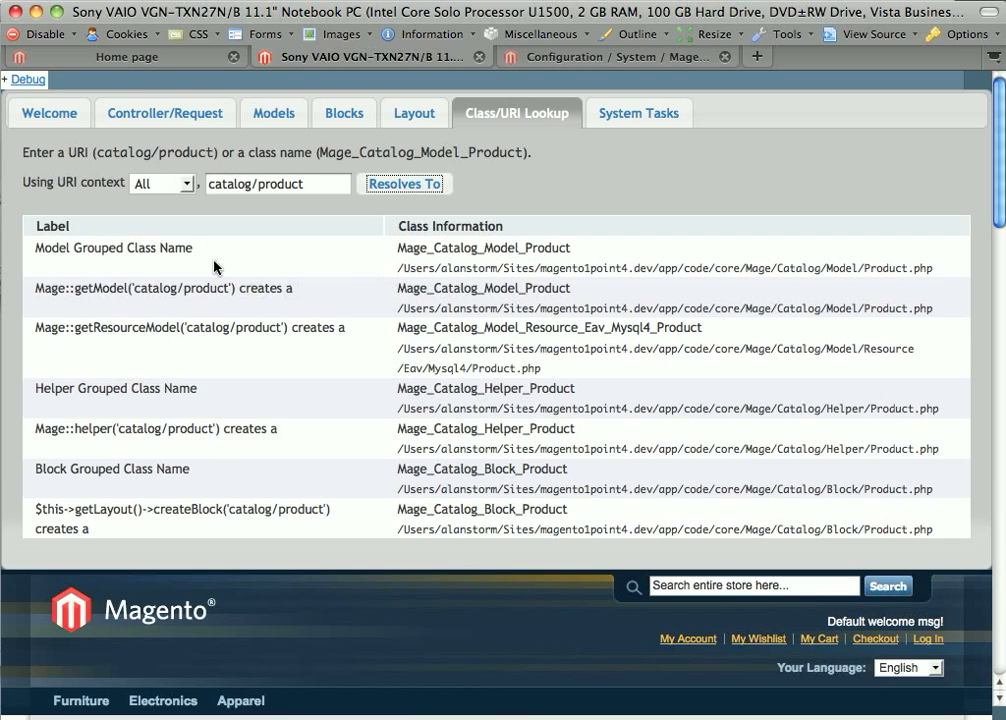
mouse_move(380, 228)
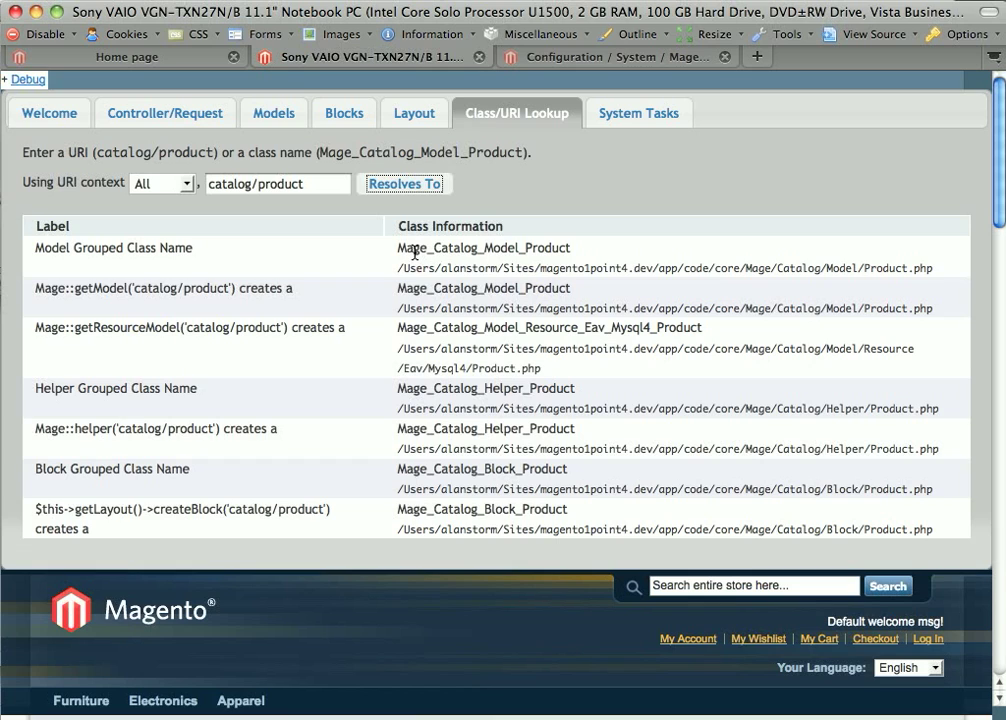
double_click(483, 247)
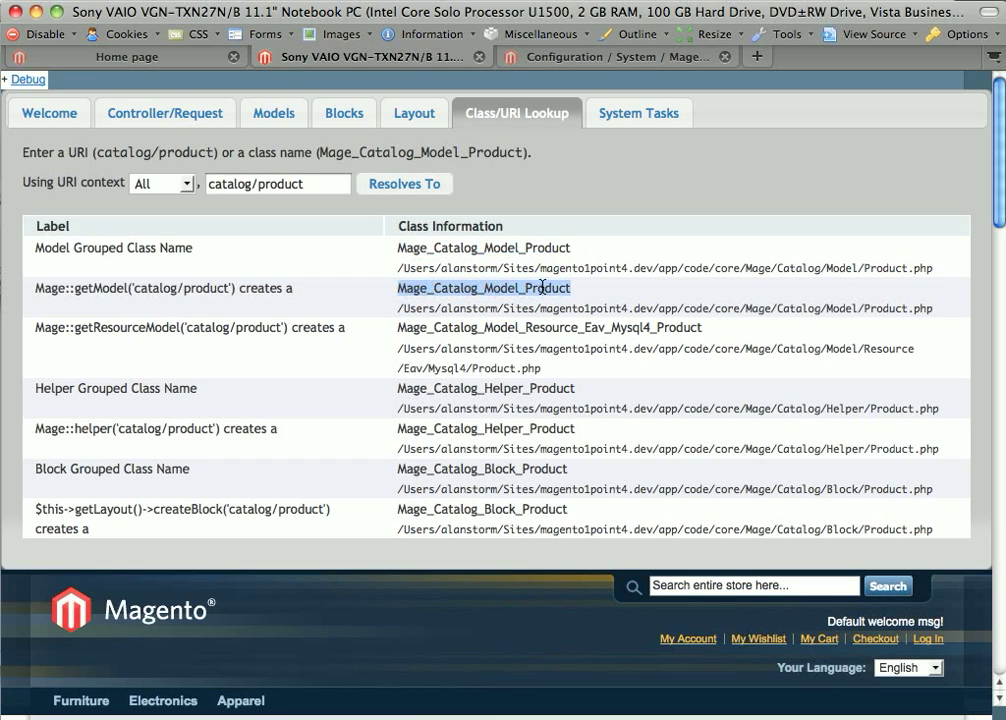
mouse_move(475, 383)
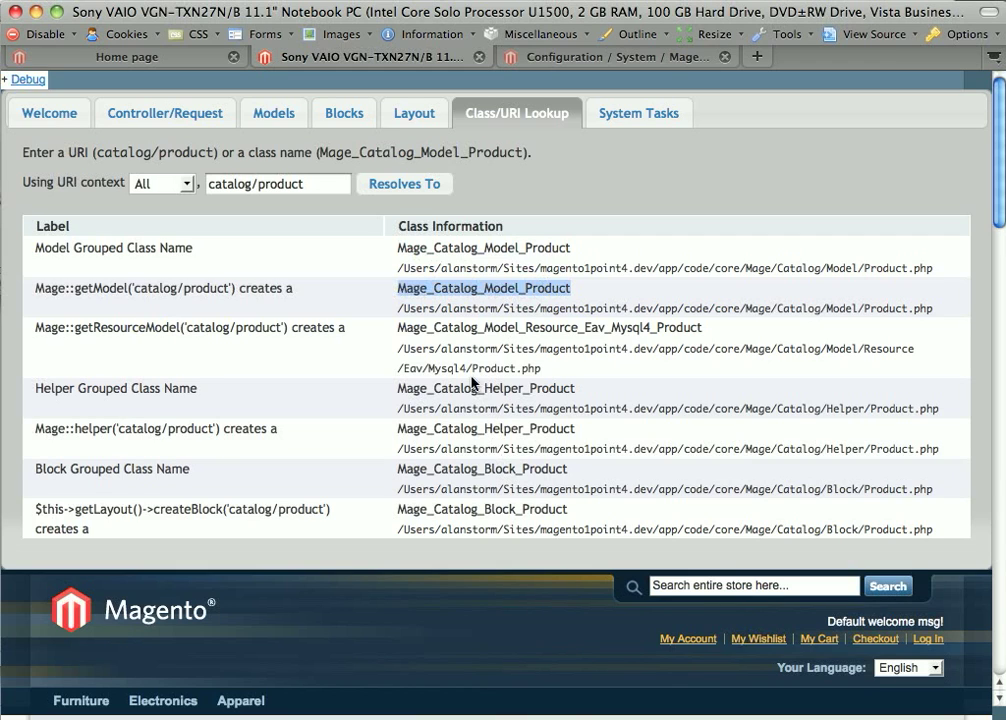
mouse_move(318, 176)
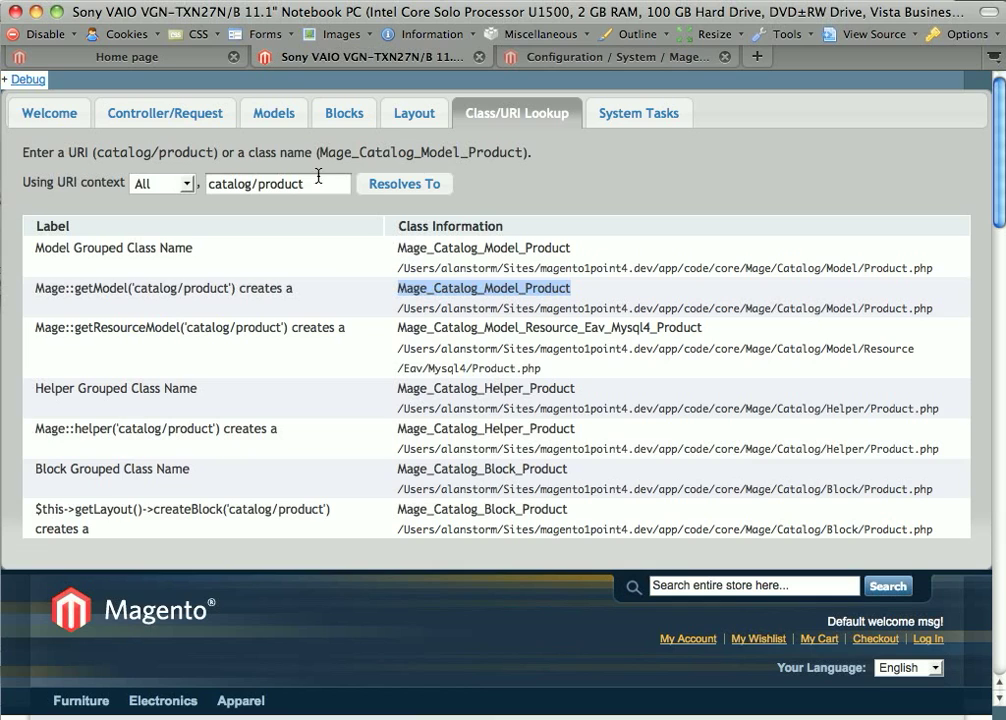
mouse_move(289, 193)
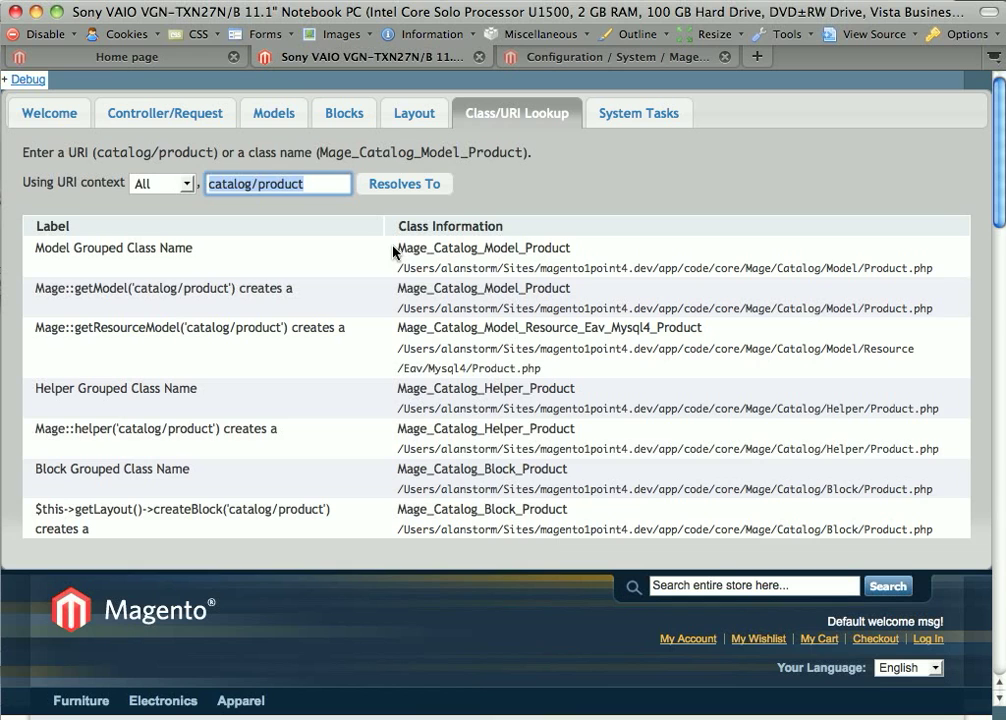
- Resolve core/layout_update across all contexts, then again limited to the Model context
text(core/layout_updat)
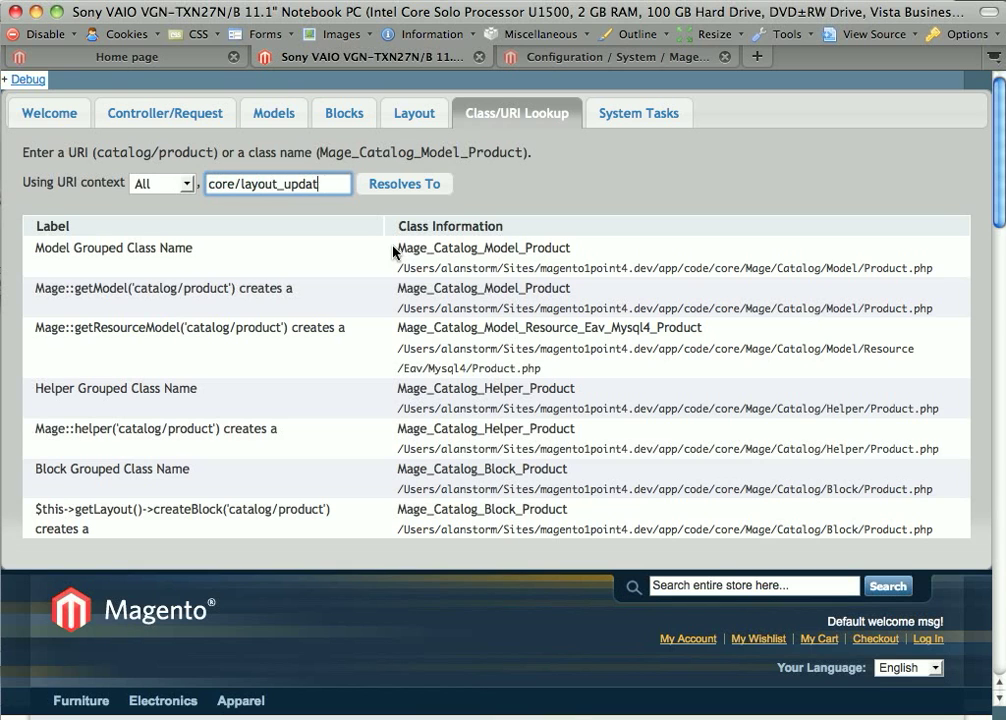
click(404, 184)
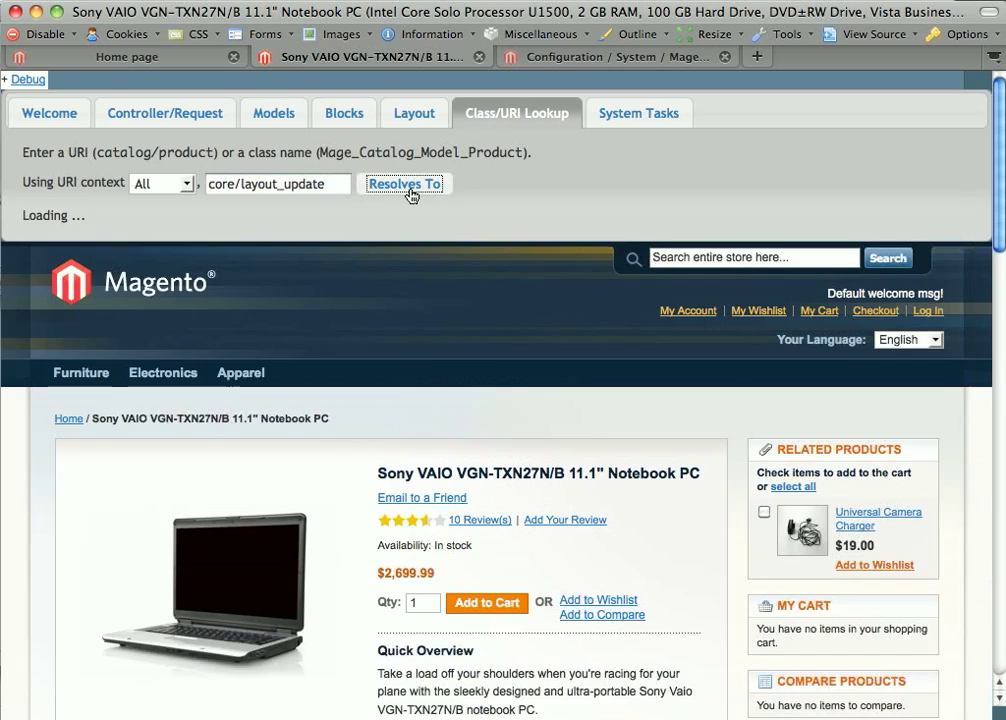
click(405, 184)
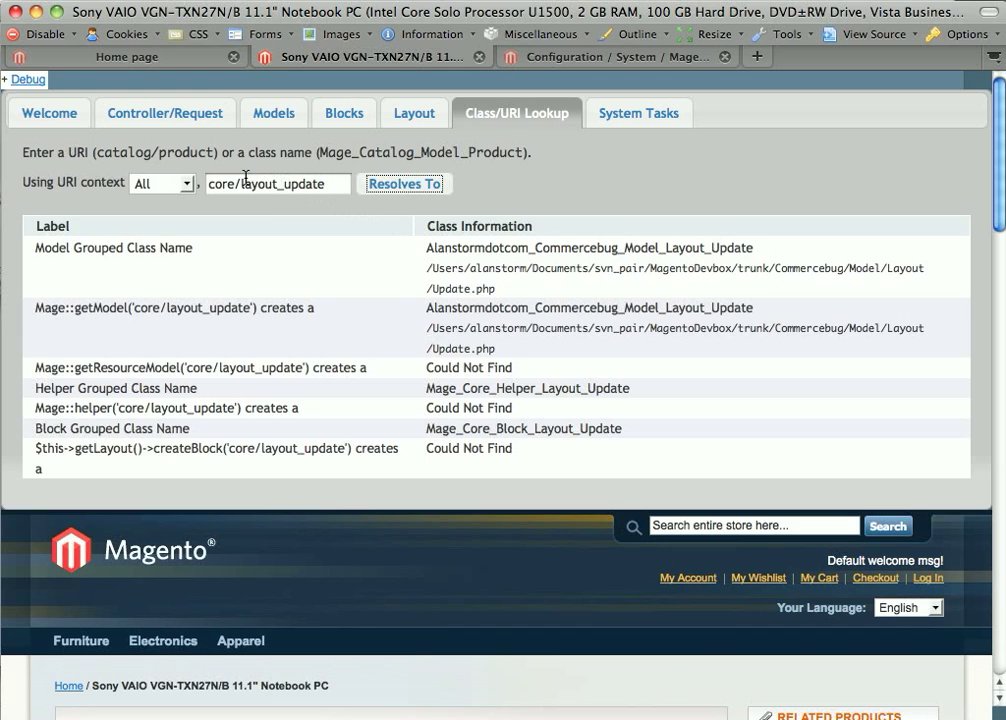
mouse_move(447, 256)
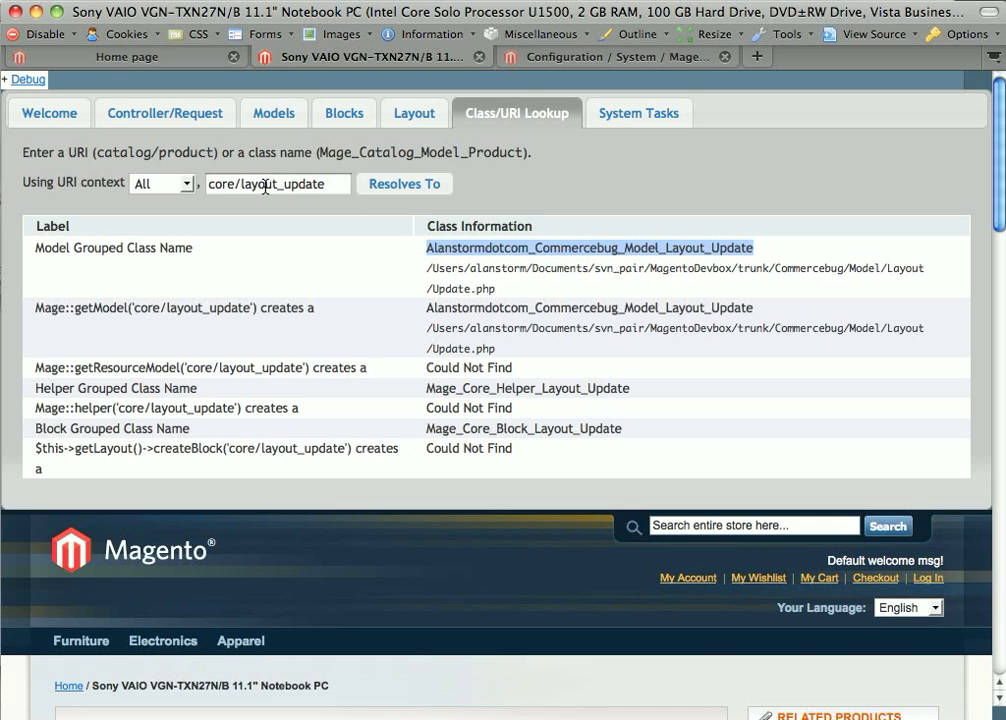
click(161, 183)
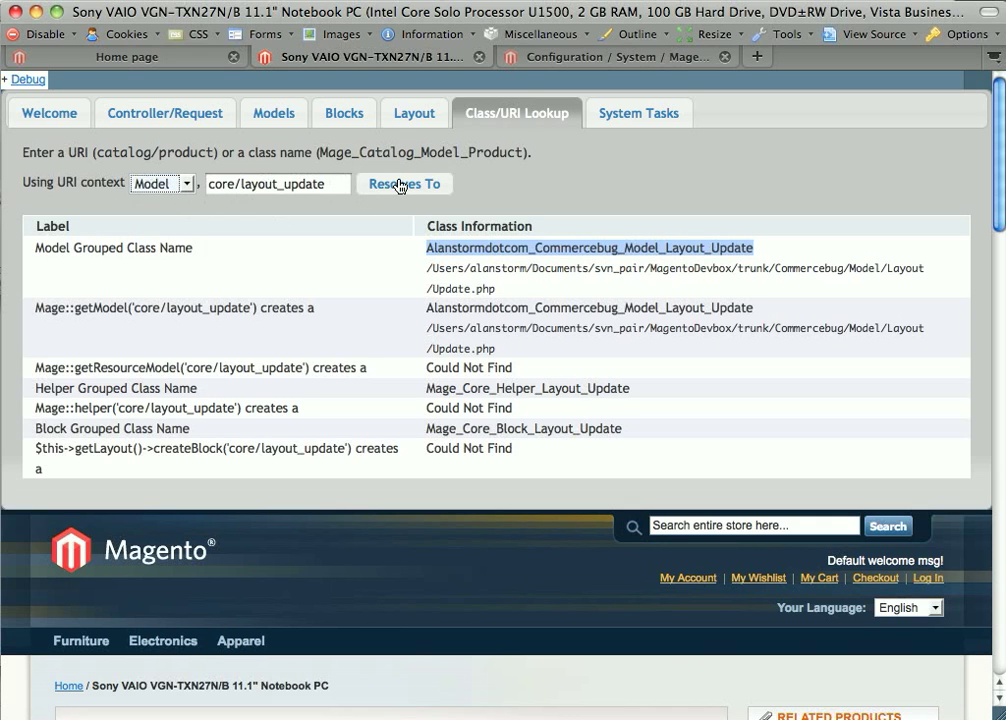
click(404, 184)
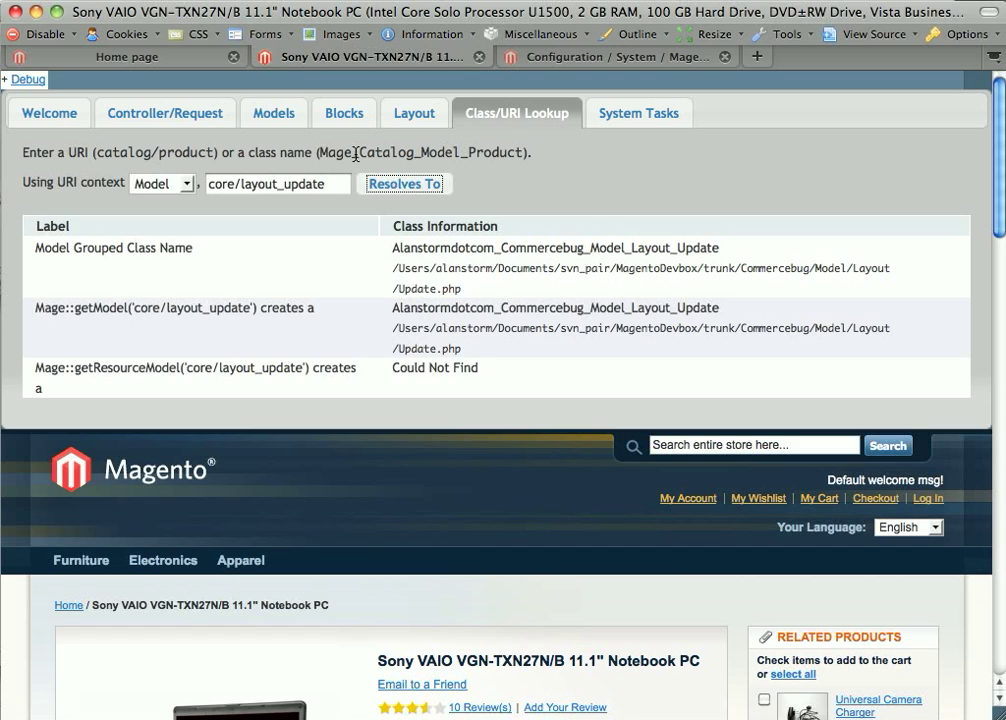
- Reverse-resolve Mage_Catalog_Model_Product to catalog/product, then go to System Tasks
double_click(421, 152)
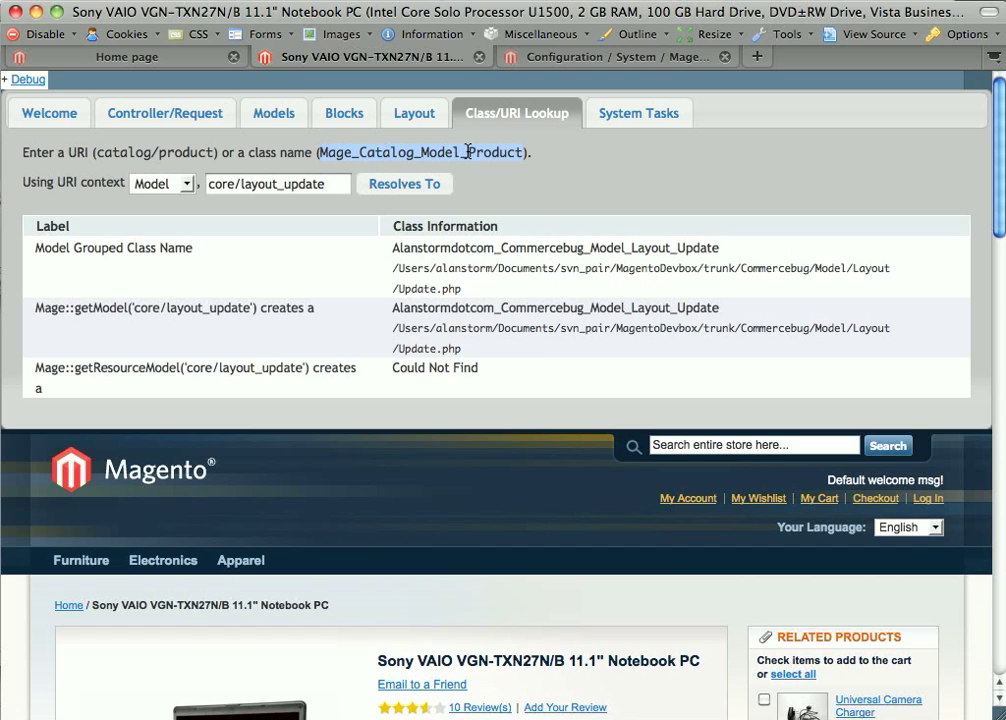
click(277, 183)
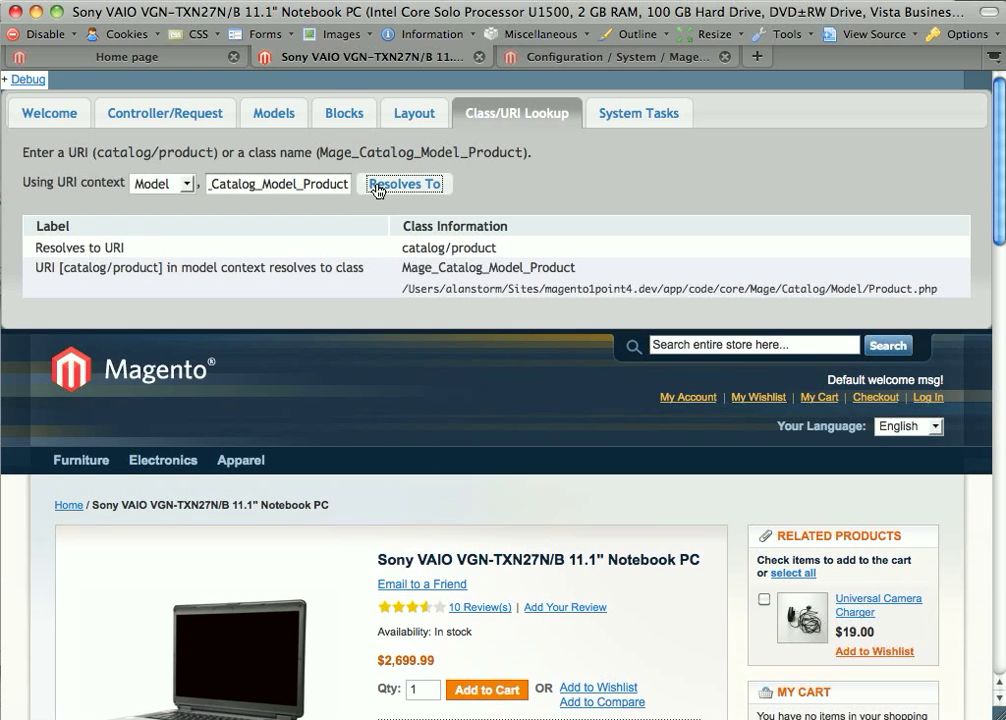
mouse_move(419, 248)
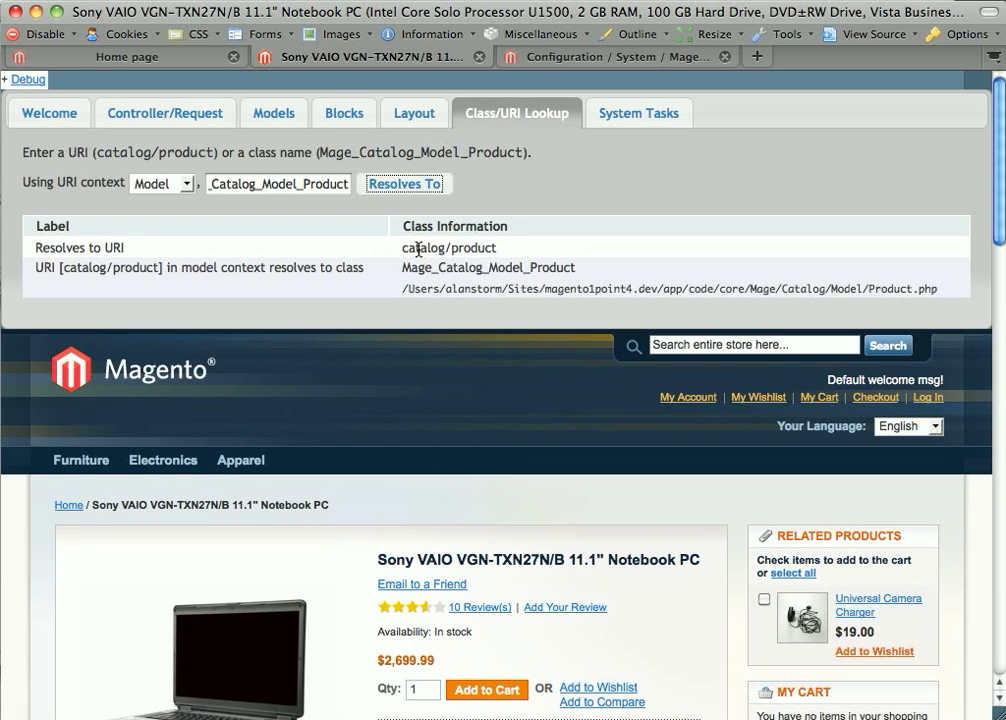
double_click(448, 248)
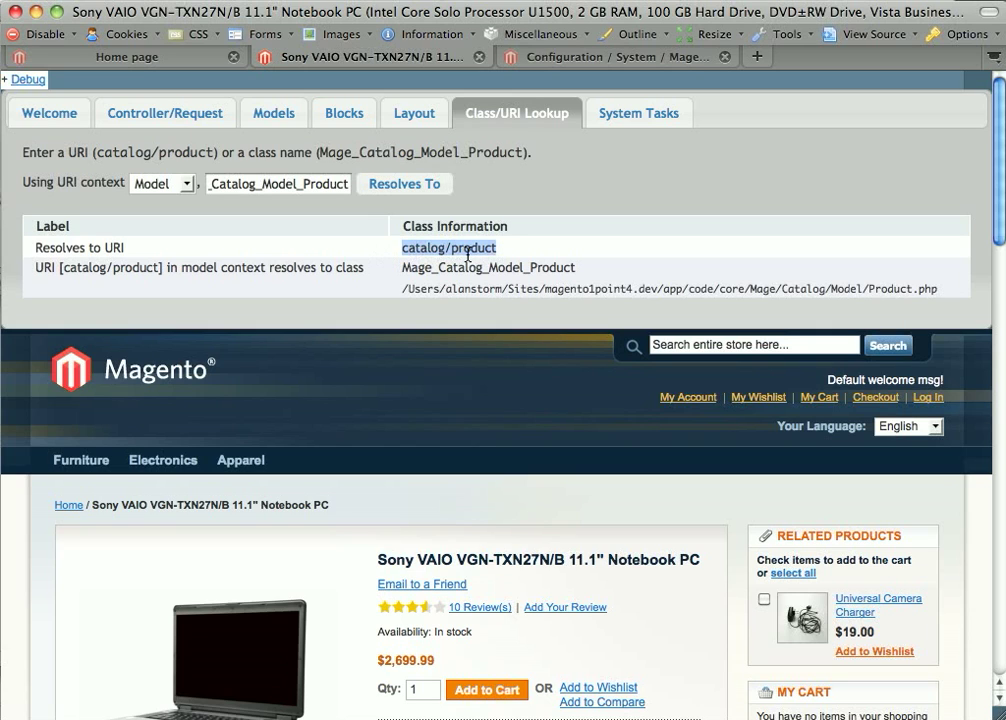
mouse_move(447, 272)
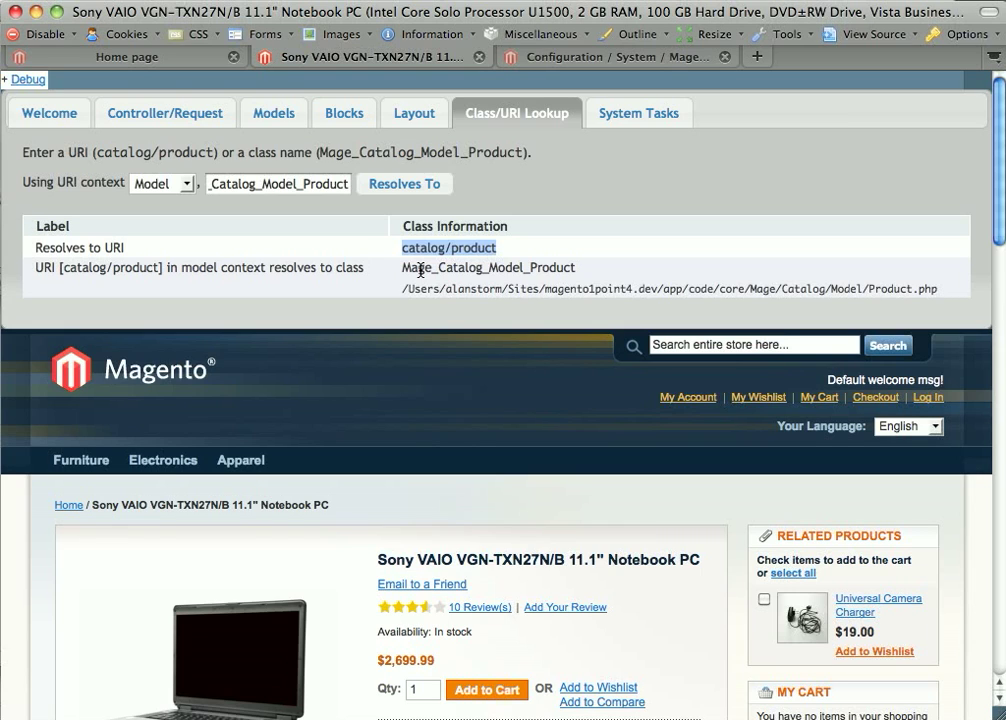
click(638, 113)
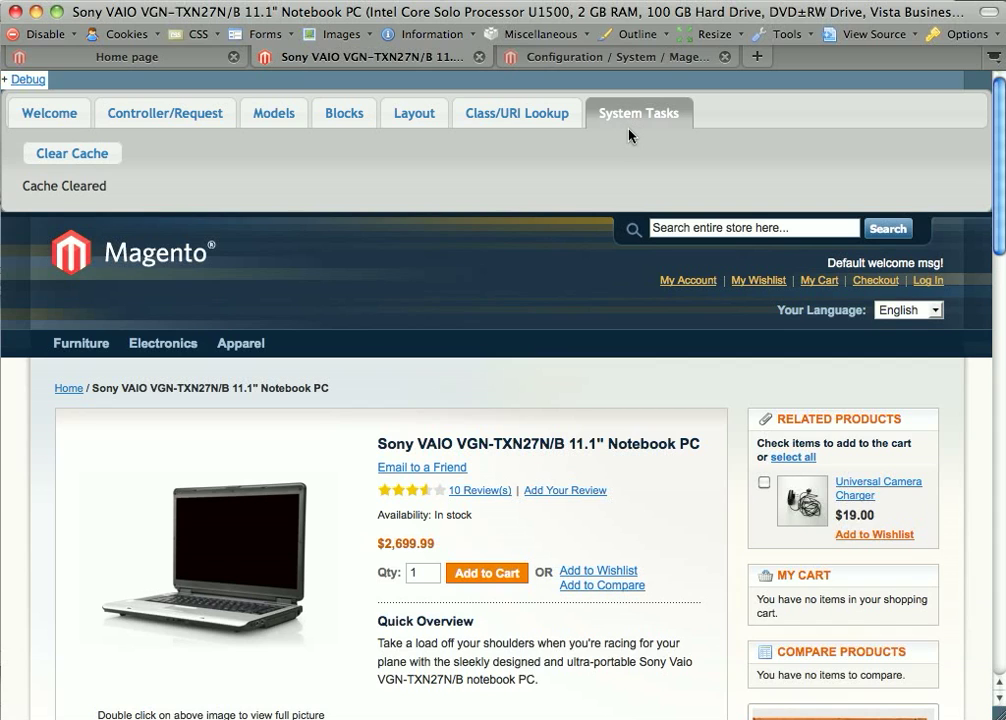
mouse_move(621, 139)
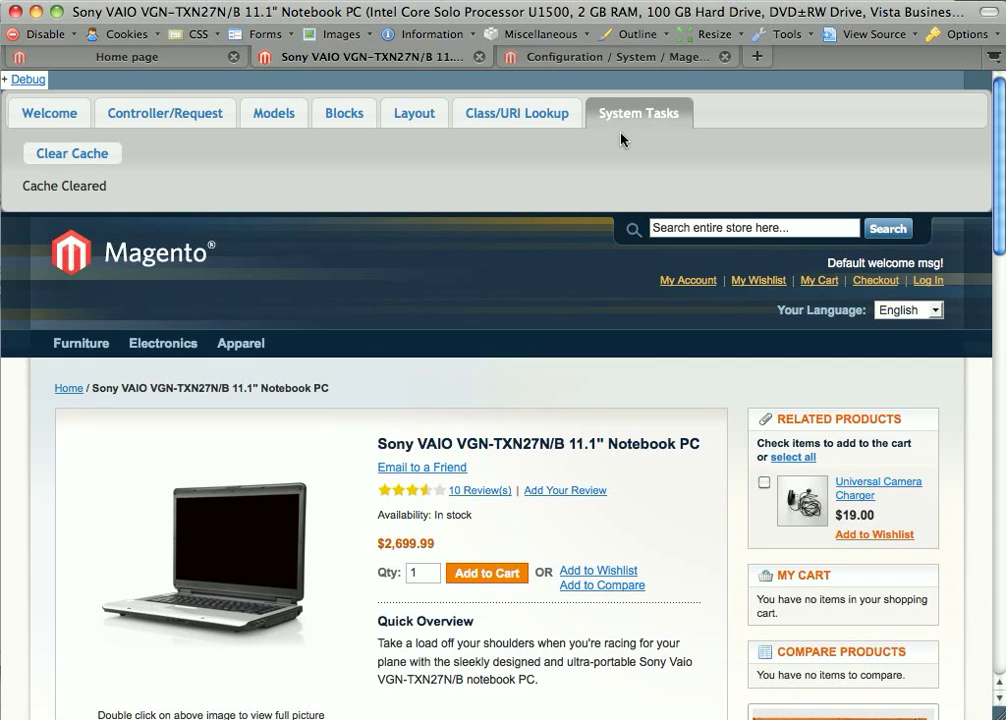
mouse_move(167, 170)
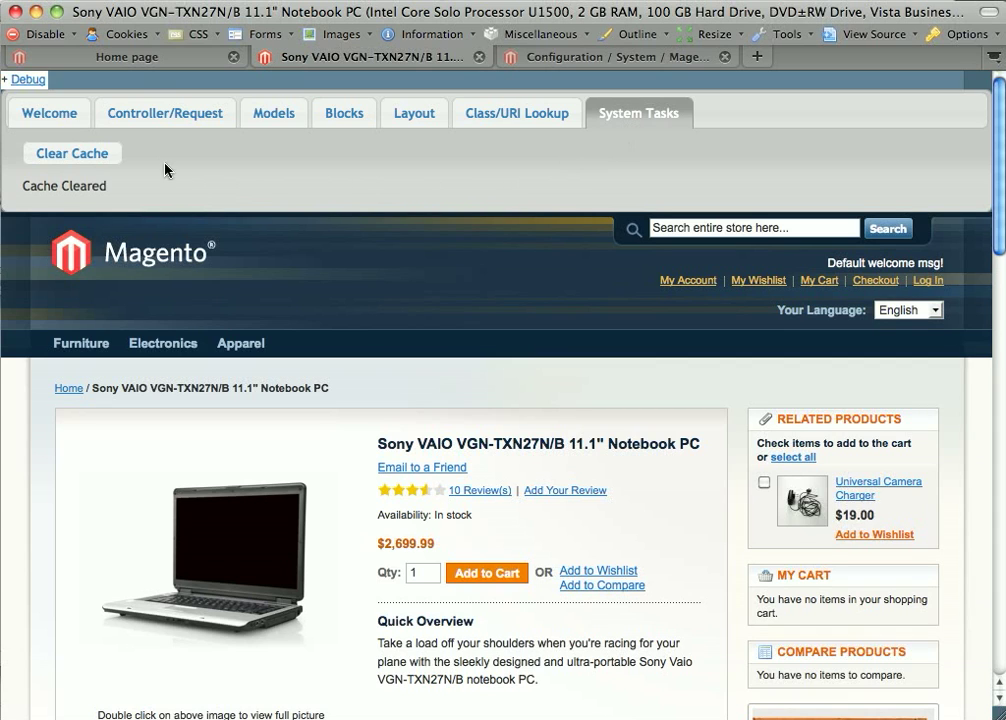
- Run Clear Cache twice until 'Cache Cleared' is confirmed
click(71, 153)
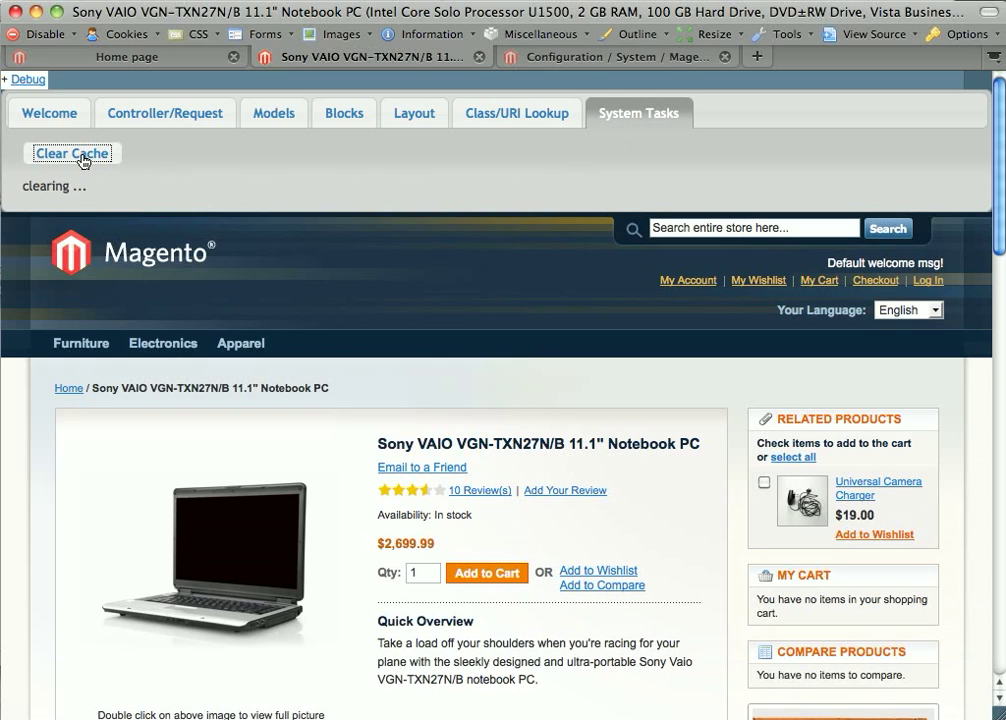
click(71, 153)
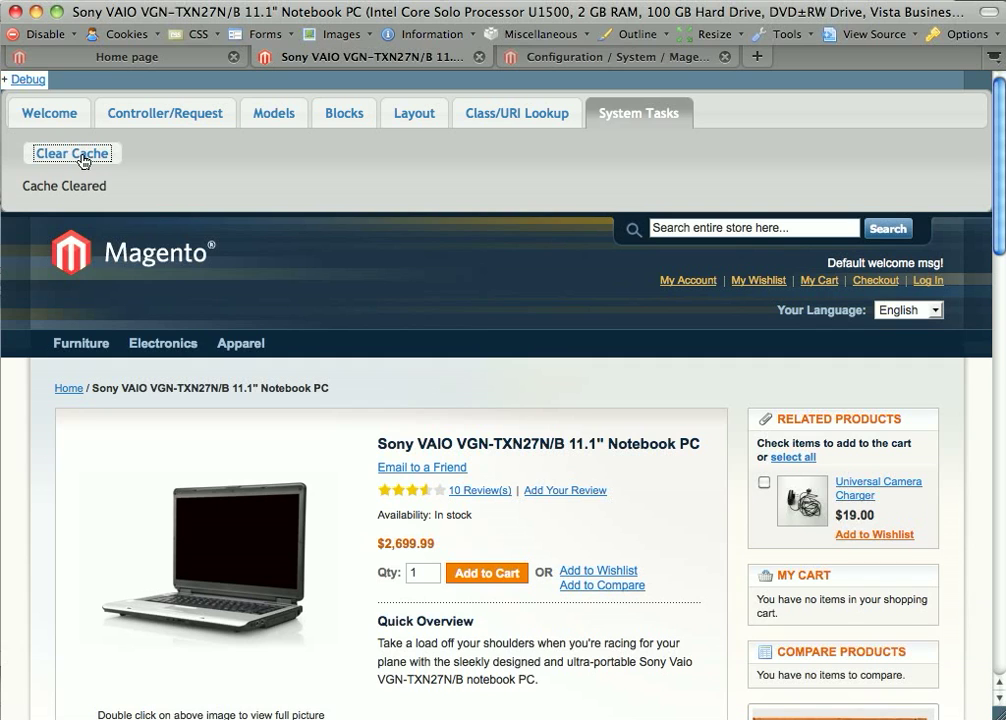
mouse_move(408, 44)
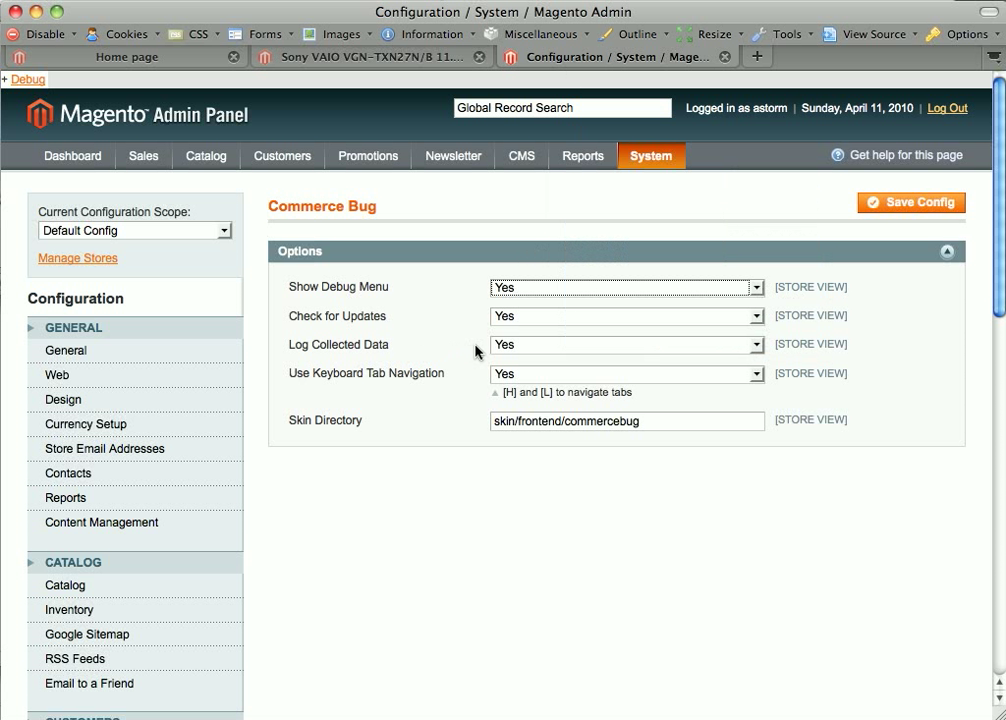
mouse_move(490, 355)
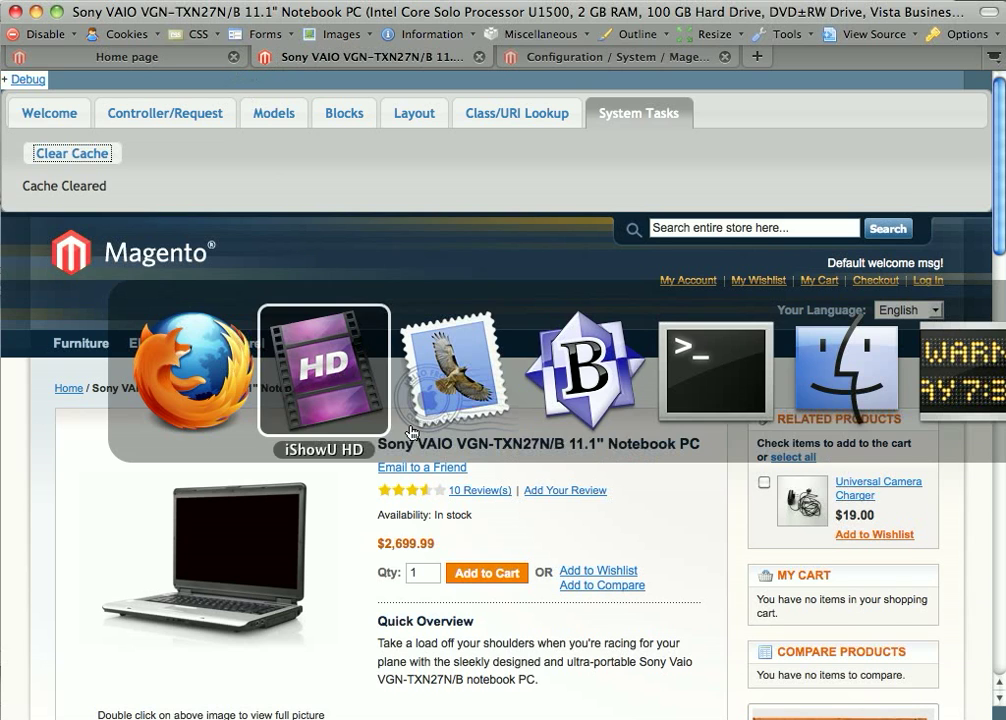
mouse_move(988, 402)
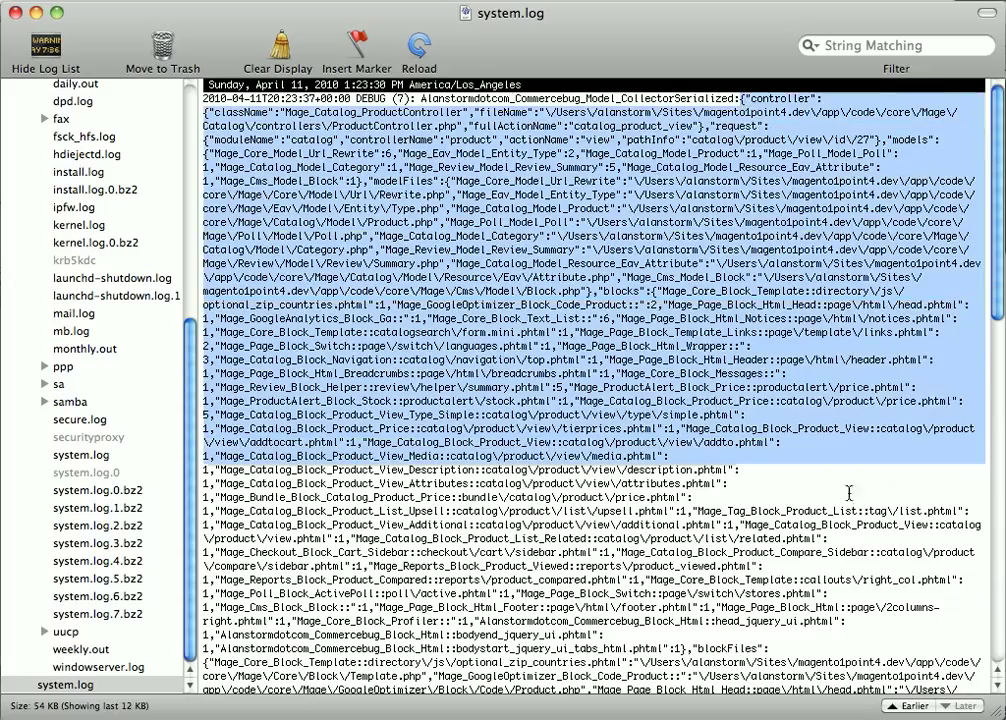
- Scroll system.log down to Commerce Bug's DEBUG JSON entry
scroll(down, 3)
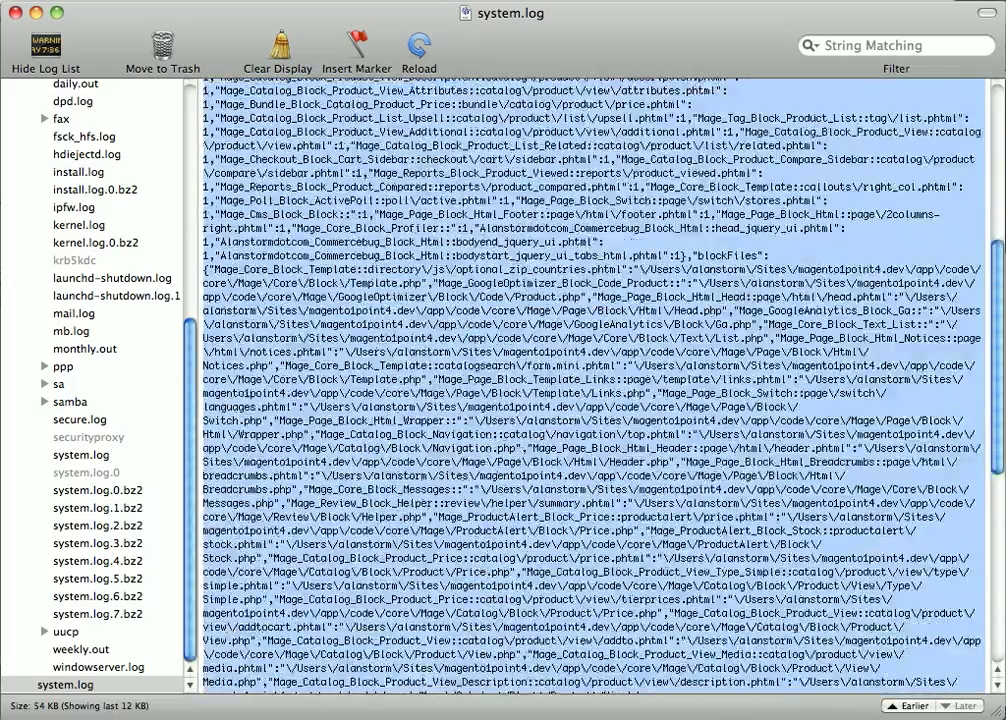
scroll(down, 3)
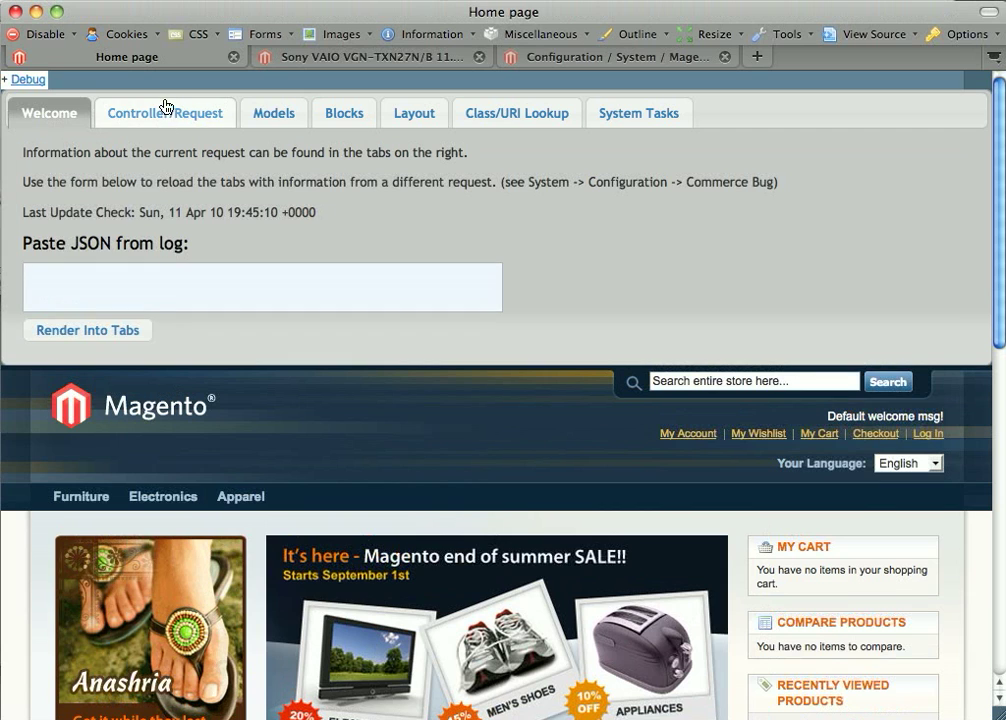
- Paste the logged catalog_product_view JSON, render it into tabs, and confirm the product view controller
click(165, 113)
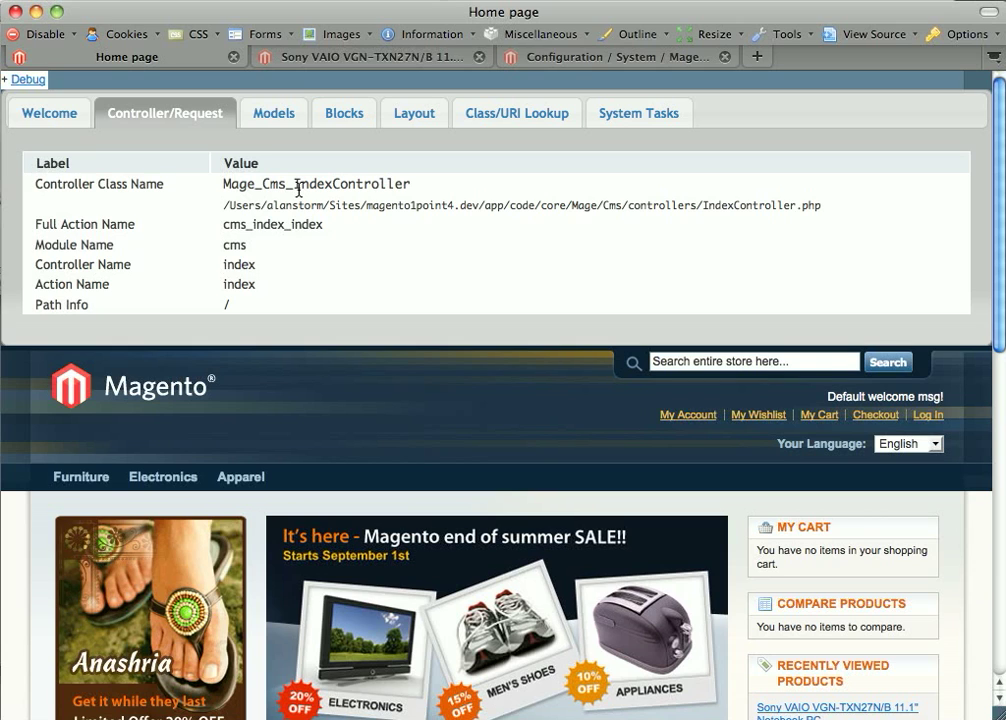
mouse_move(116, 78)
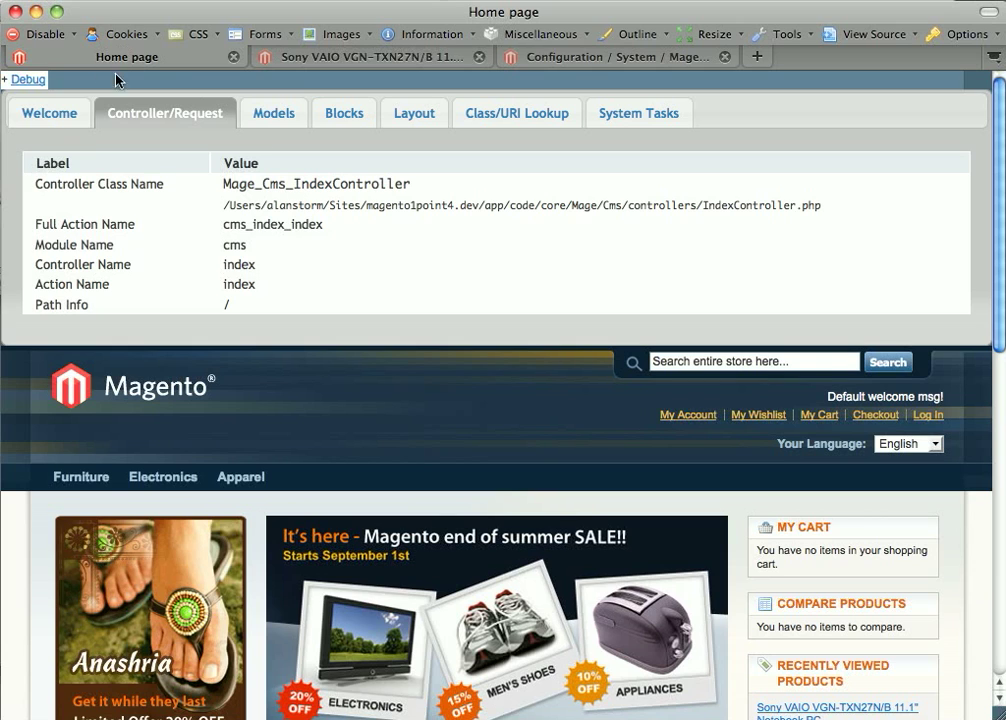
click(49, 113)
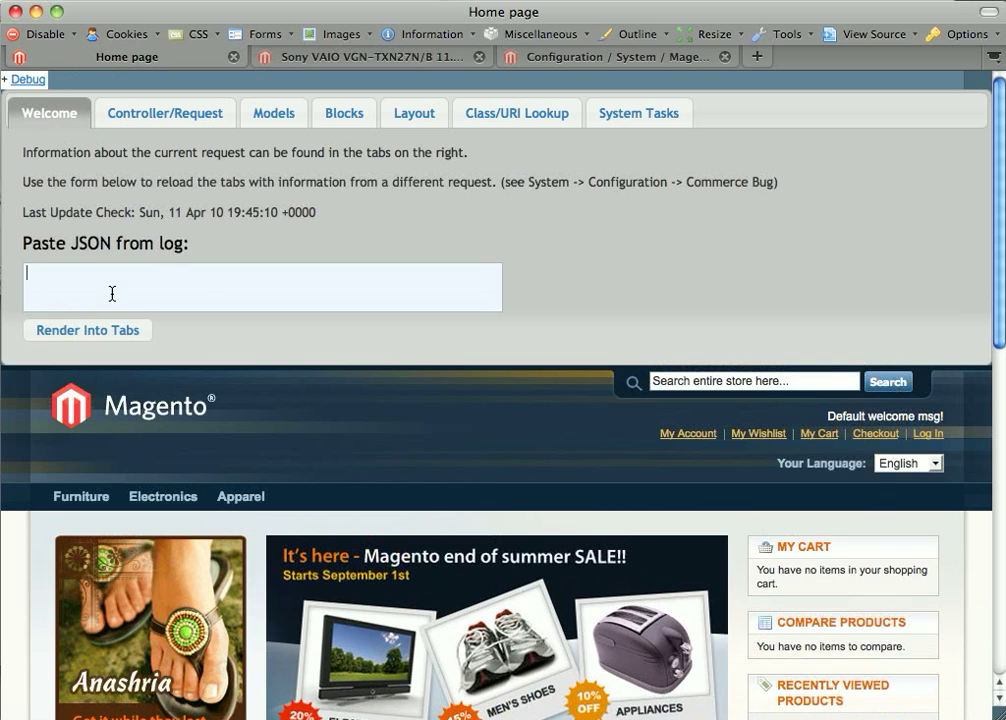
text(["default","STORE_default","THEME_frontend_default_default","catalog_product_view","PRODUCT_TYPE_simple","PRODUCT_27","customer_logged_out"]}})
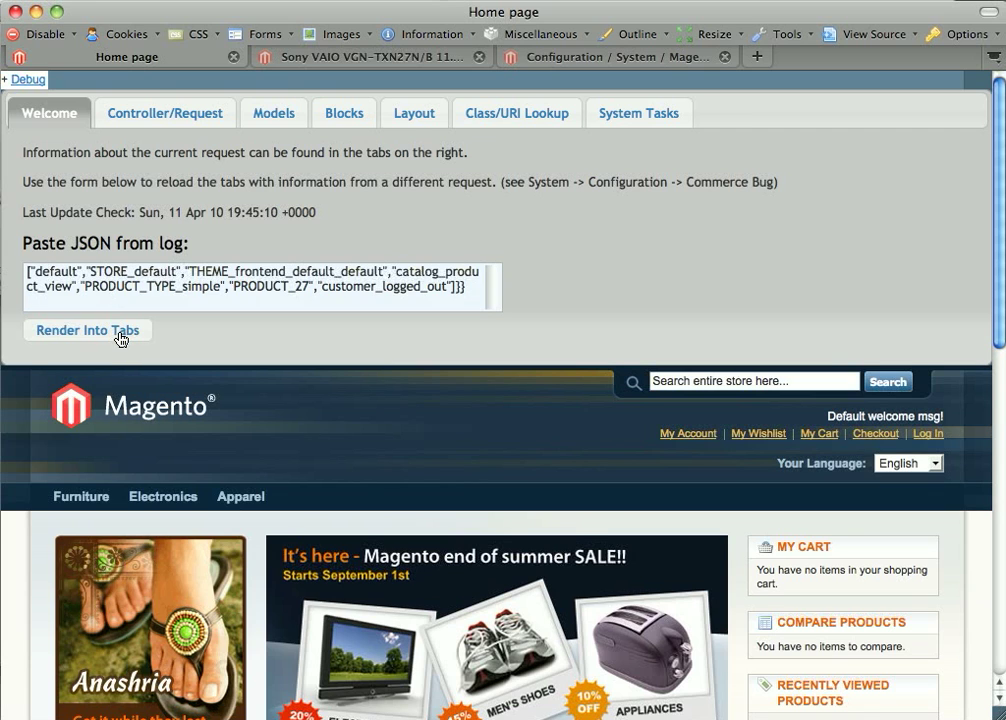
click(87, 330)
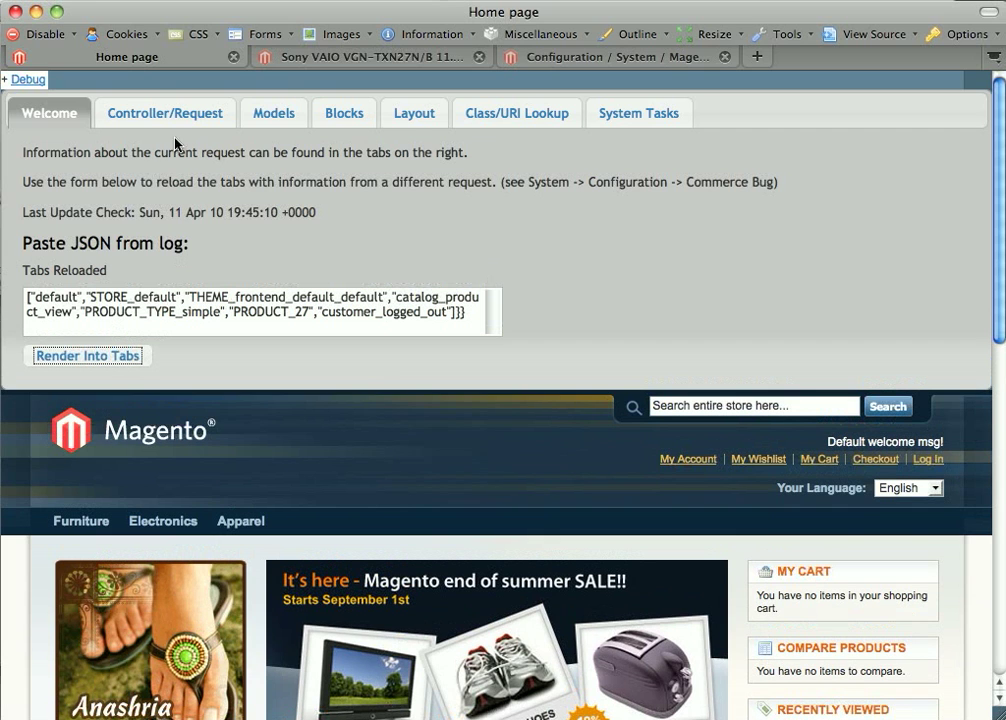
click(165, 113)
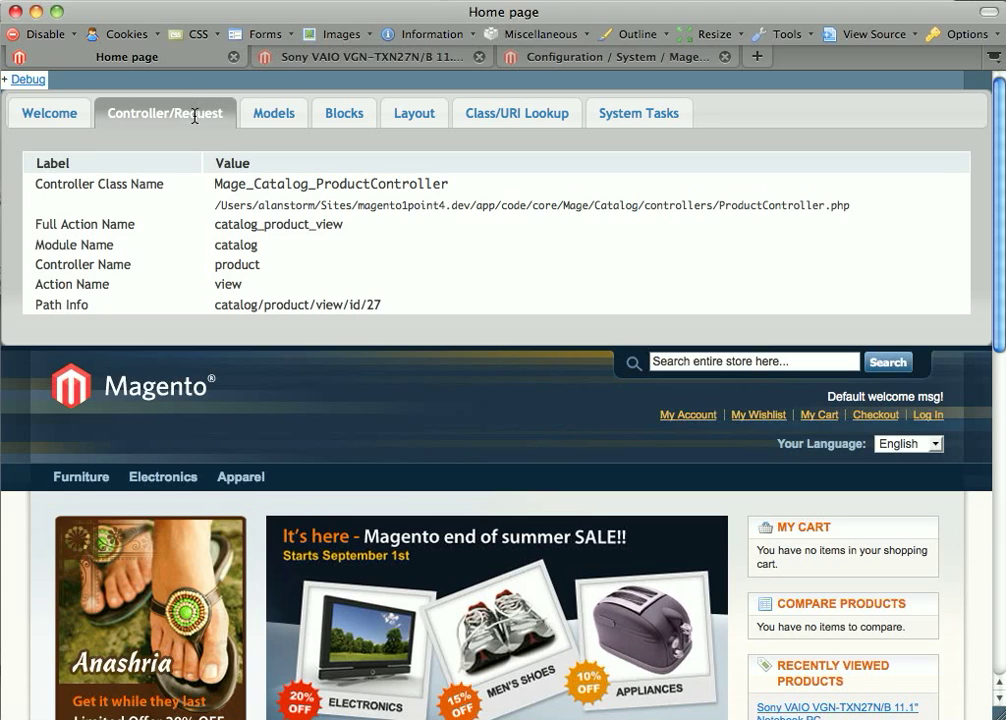